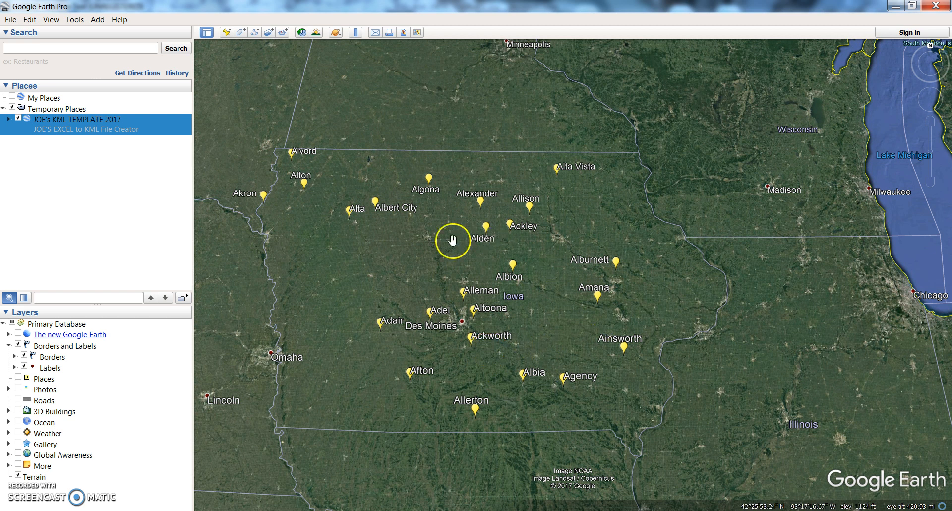
Delete the JOE's KML TEMPLATE 2017 folder from Temporary Places and confirm with OK.
{"action": "left_click_drag", "start_coordinate": [452, 238], "coordinate": [597, 224]}
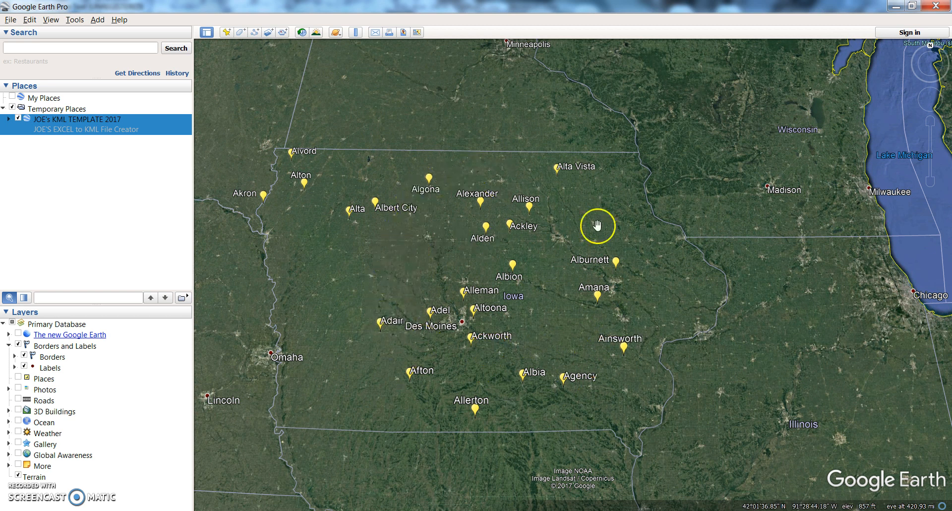
{"action": "left_click_drag", "start_coordinate": [598, 225], "coordinate": [442, 208]}
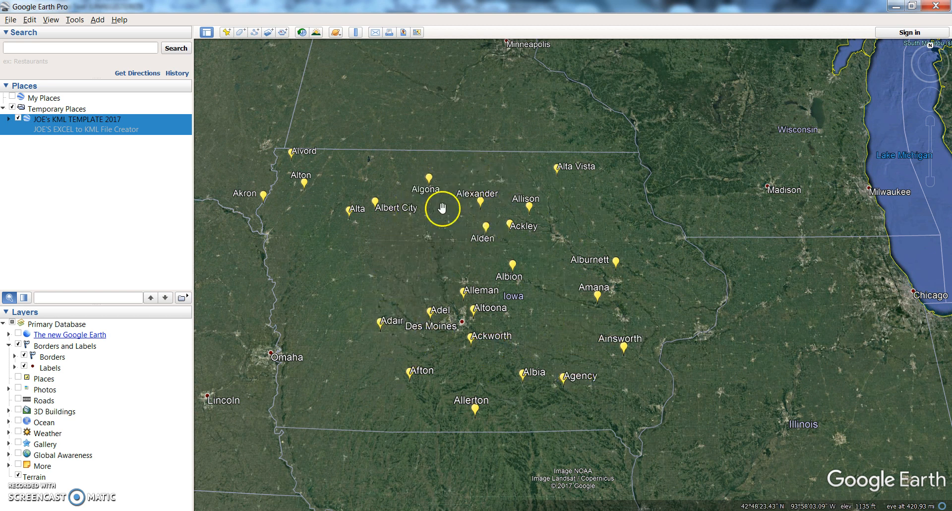
{"action": "left_click_drag", "start_coordinate": [443, 208], "coordinate": [453, 268]}
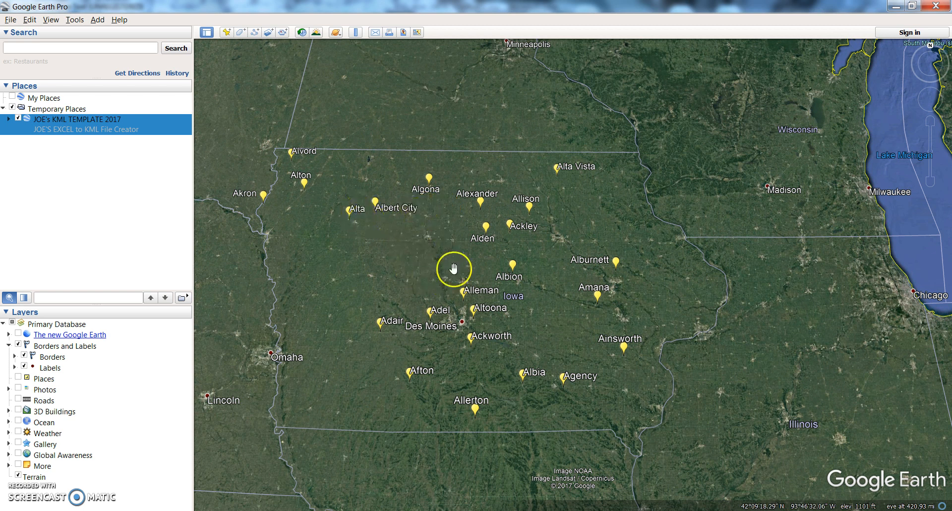
{"action": "left_click_drag", "start_coordinate": [453, 269], "coordinate": [261, 197]}
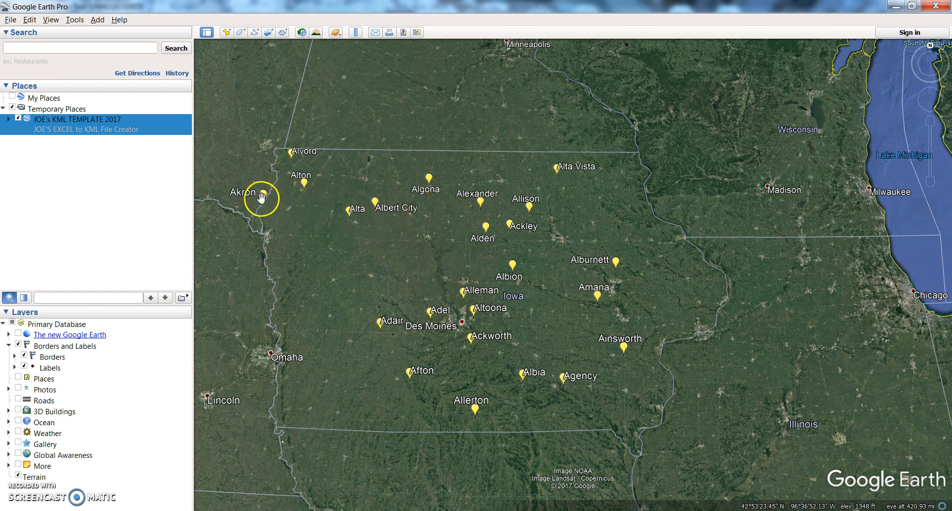
{"action": "left_click_drag", "start_coordinate": [260, 197], "coordinate": [298, 157]}
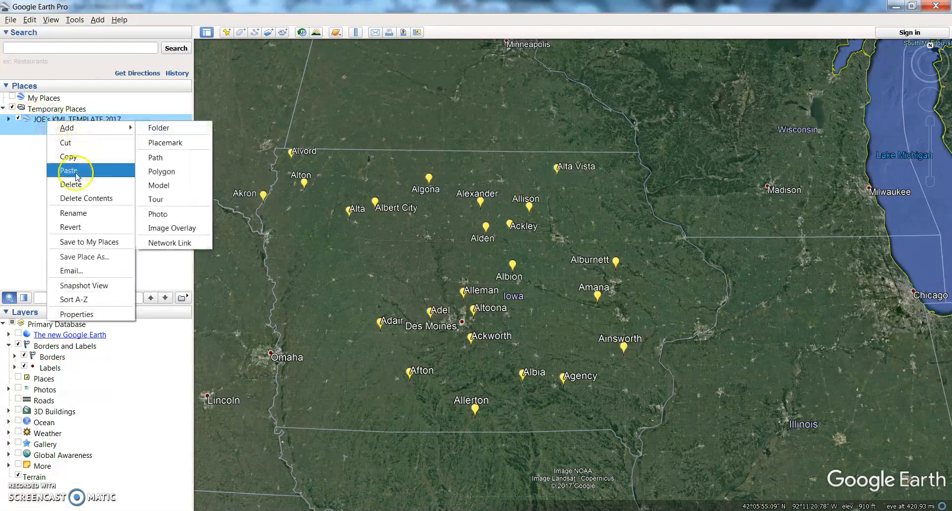
{"action": "left_click", "coordinate": [71, 184]}
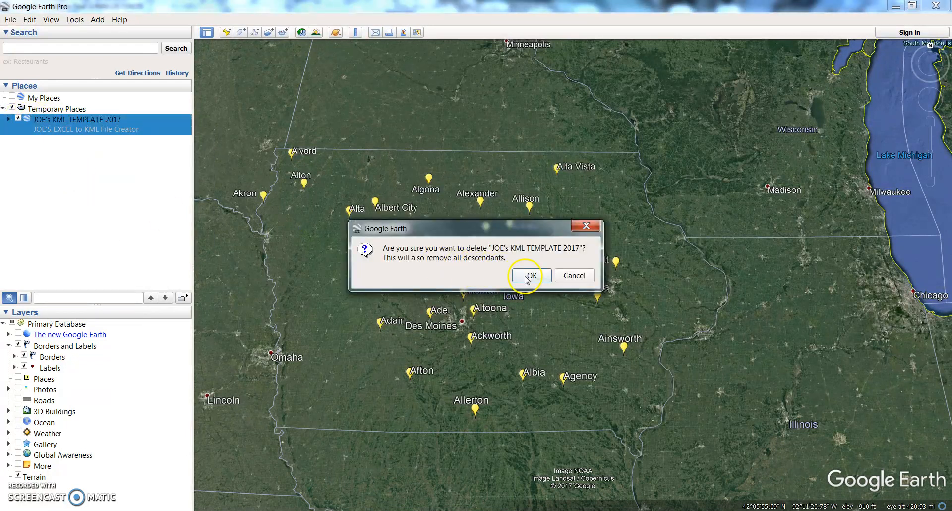
{"action": "left_click", "coordinate": [529, 275]}
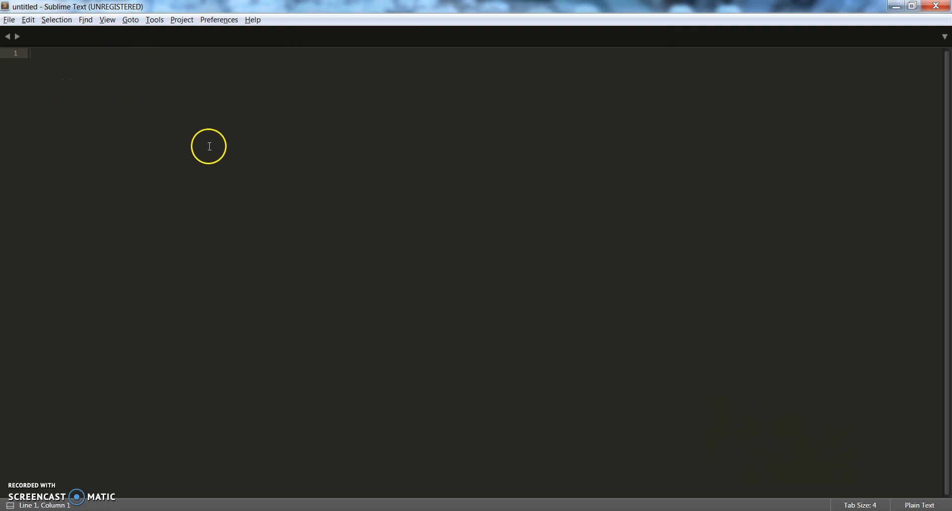
{"action": "mouse_move", "coordinate": [159, 92]}
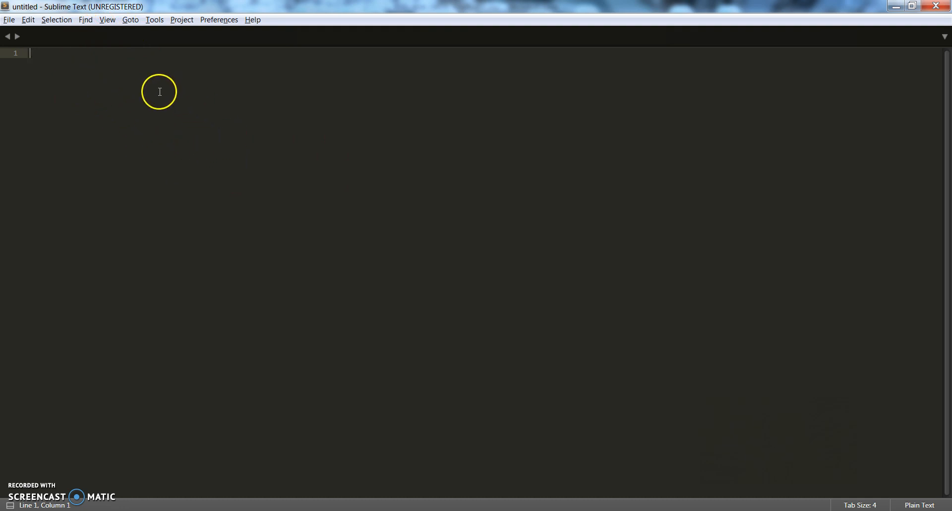
{"action": "mouse_move", "coordinate": [170, 161]}
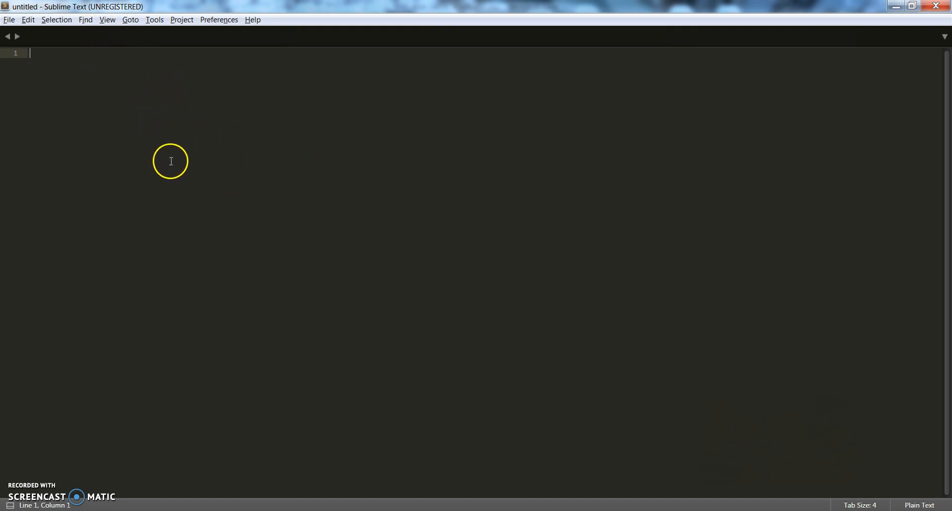
{"action": "mouse_move", "coordinate": [159, 150]}
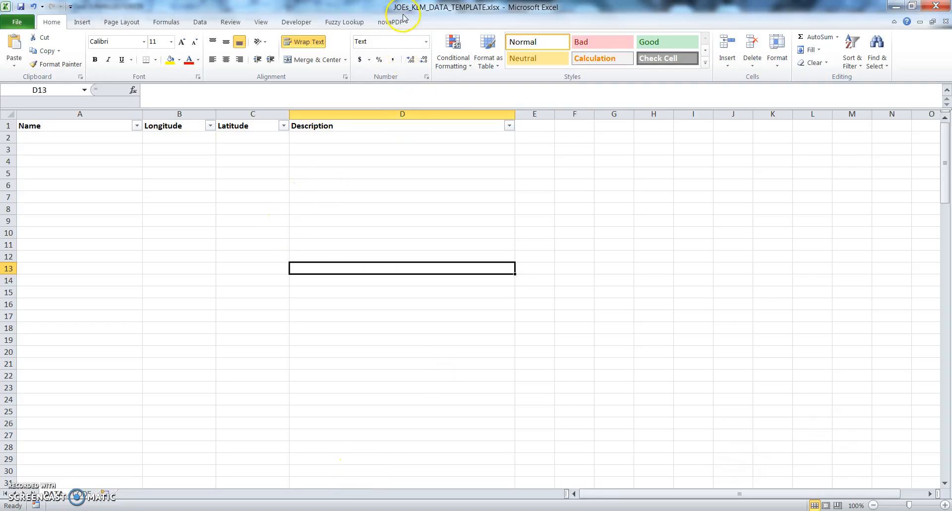
{"action": "mouse_move", "coordinate": [419, 16]}
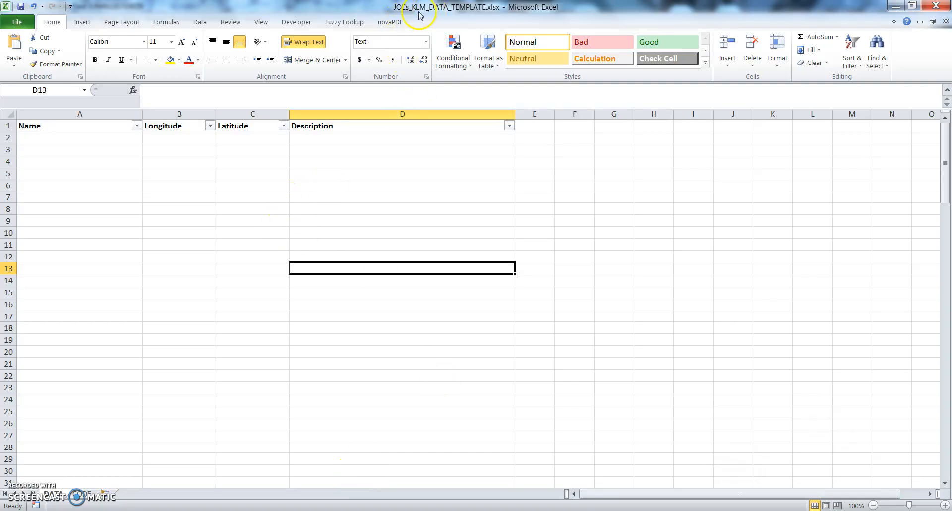
{"action": "mouse_move", "coordinate": [371, 209]}
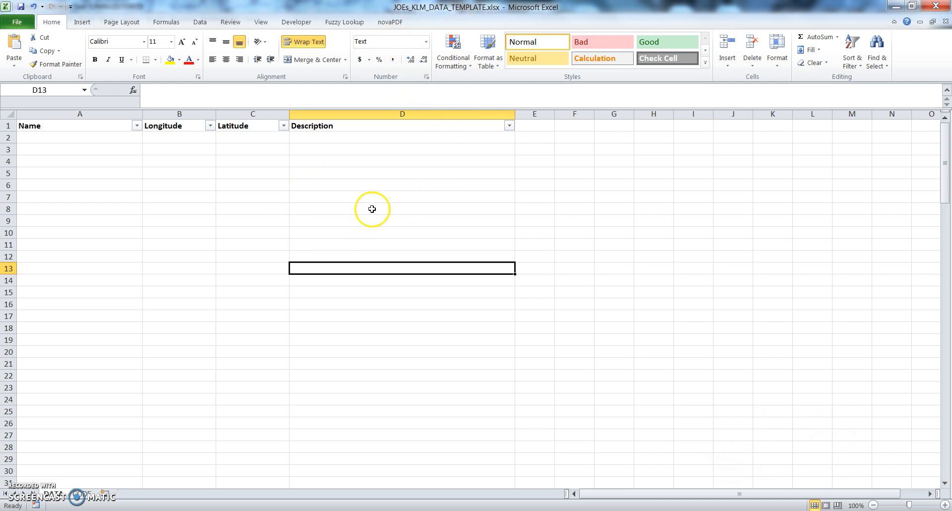
{"action": "mouse_move", "coordinate": [184, 204]}
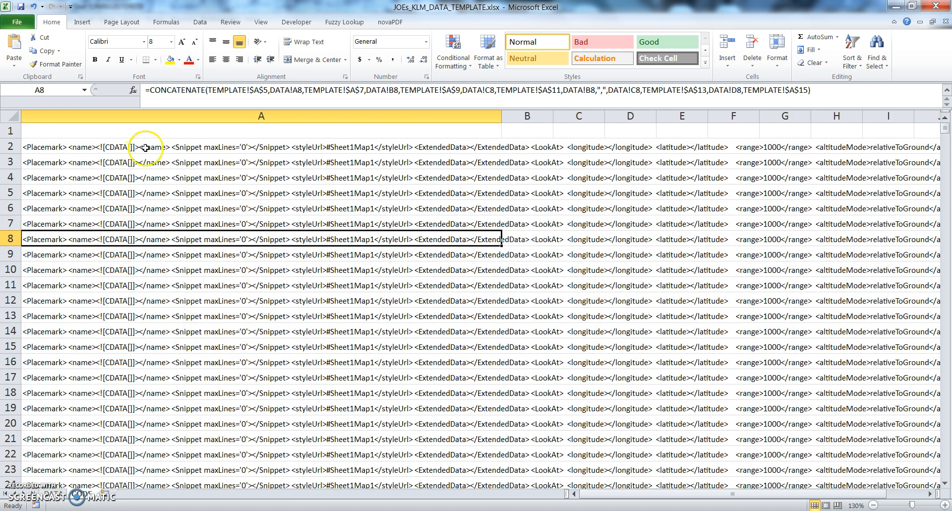
Select a range of Iowa city rows in the us-cities sample workbook.
{"action": "left_click_drag", "start_coordinate": [145, 146], "coordinate": [171, 439]}
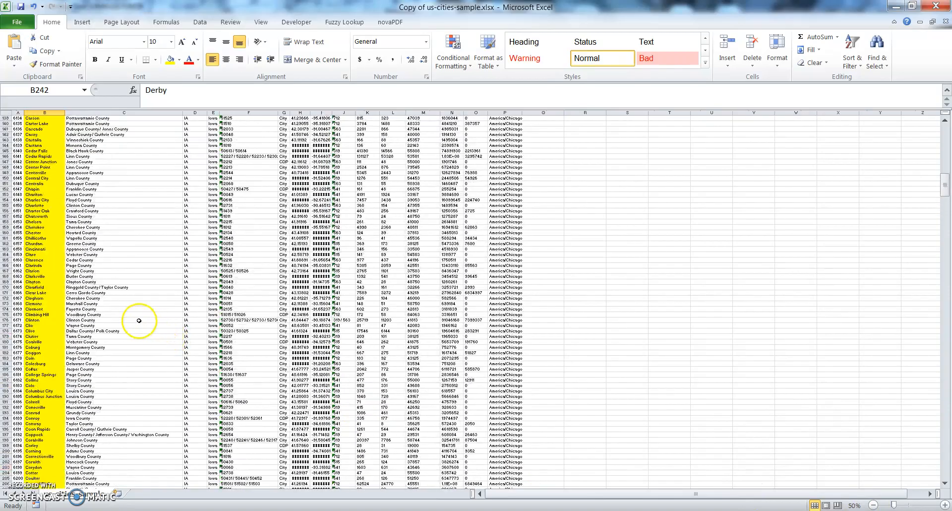
Paste the Iowa city names, Brandon through Derby, under Name and type STUFF.
{"action": "scroll", "scroll_direction": "up", "scroll_amount": 3}
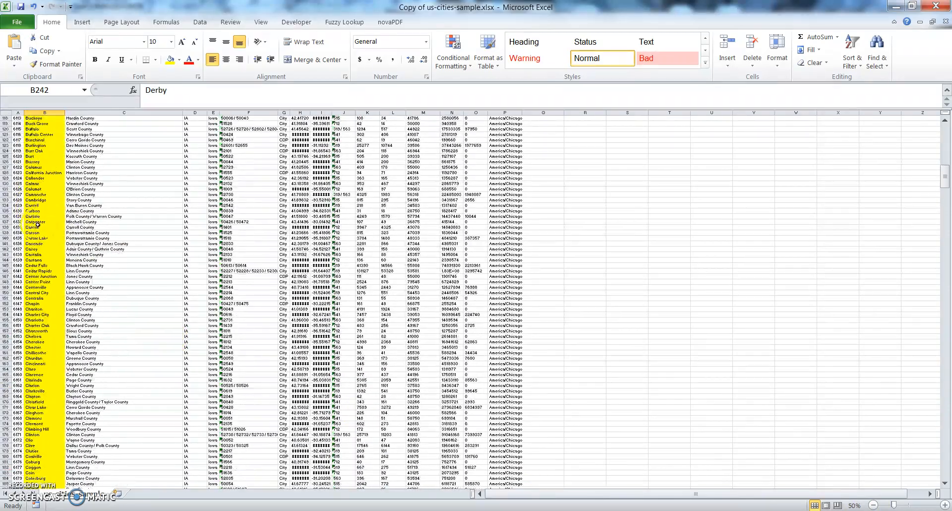
{"action": "scroll", "scroll_direction": "down", "scroll_amount": 3}
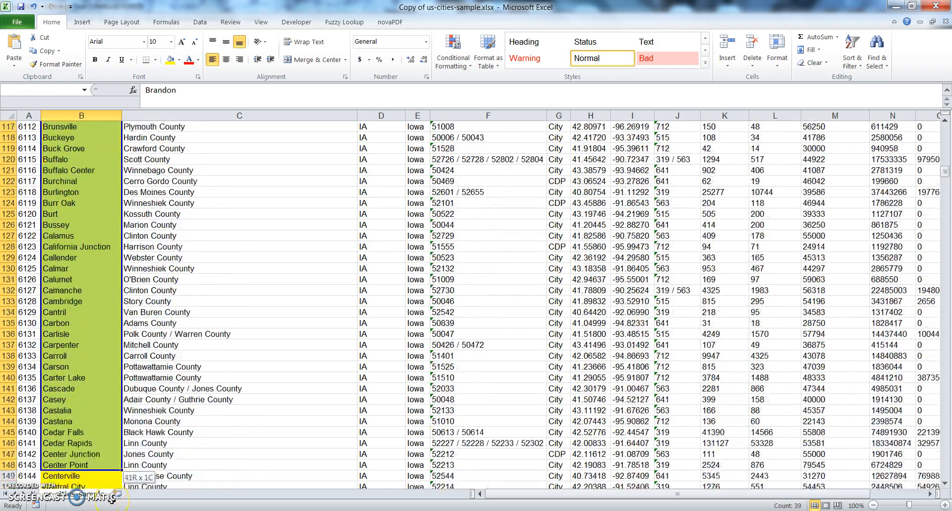
{"action": "scroll", "scroll_direction": "down", "scroll_amount": 3}
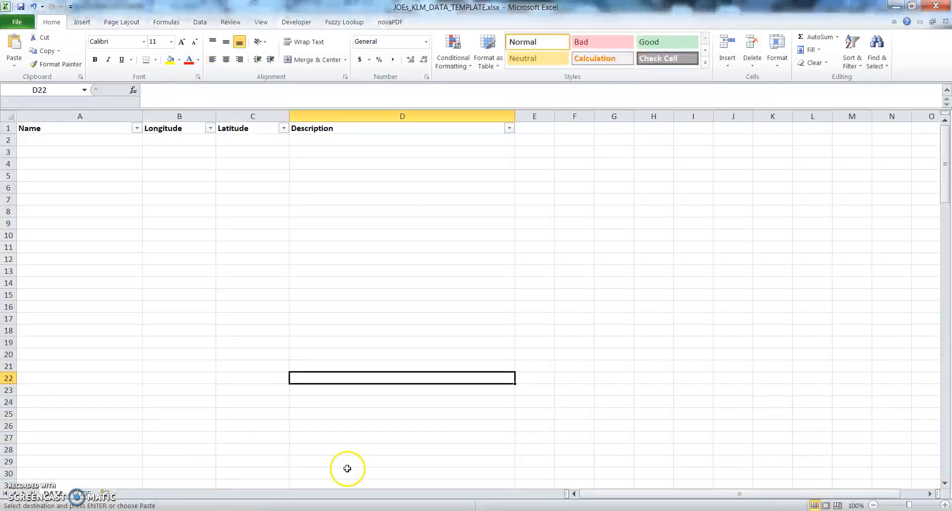
{"action": "left_click", "coordinate": [79, 140]}
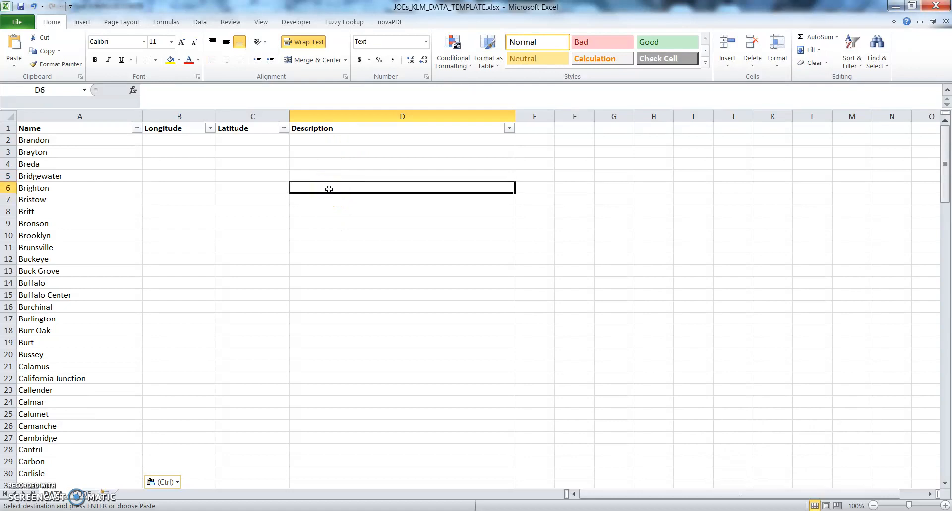
{"action": "type", "text": "STUFF"}
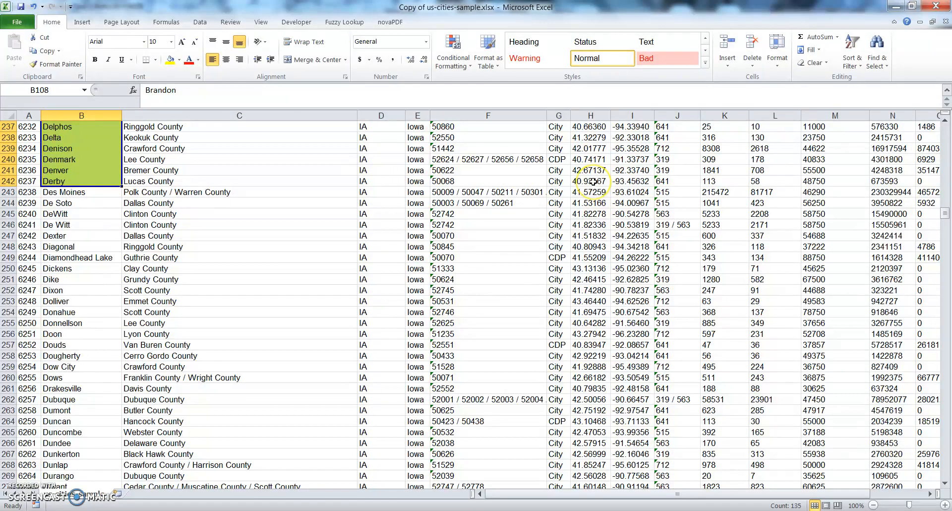
Paste the copied latitude and longitude values beside each town in the template.
{"action": "left_click", "coordinate": [589, 181]}
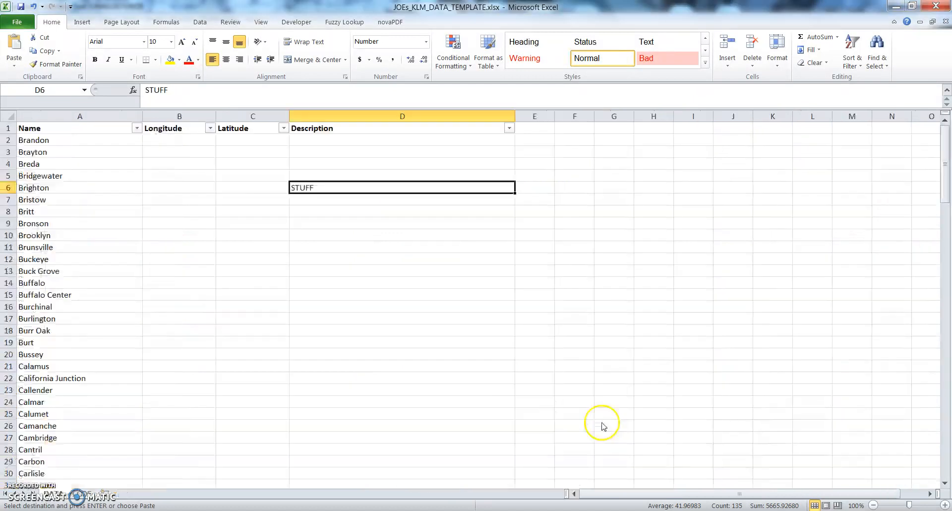
{"action": "right_click", "coordinate": [252, 140]}
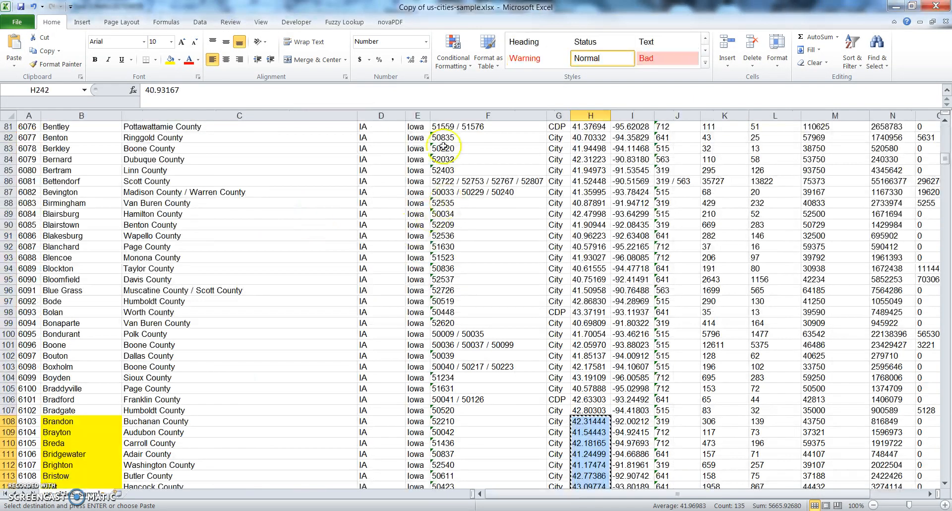
{"action": "scroll", "scroll_direction": "down", "scroll_amount": 3}
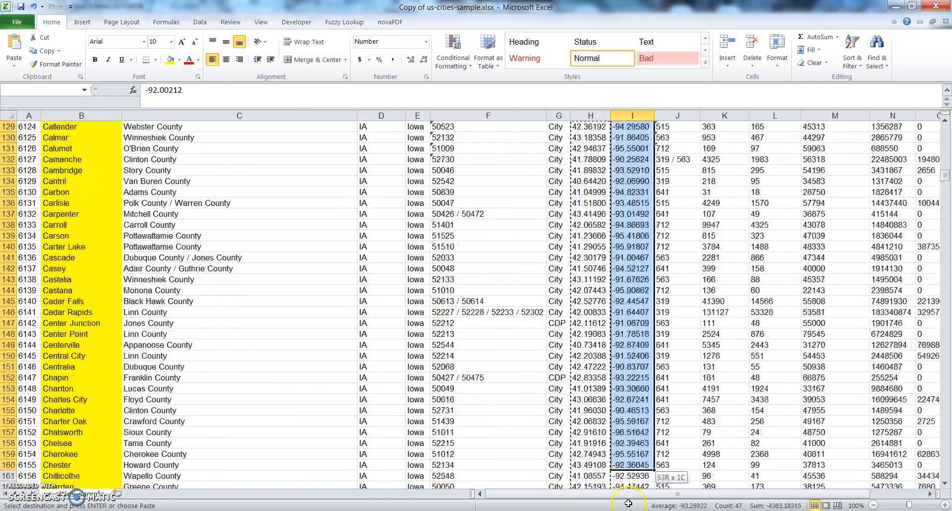
{"action": "scroll", "scroll_direction": "down", "scroll_amount": 3}
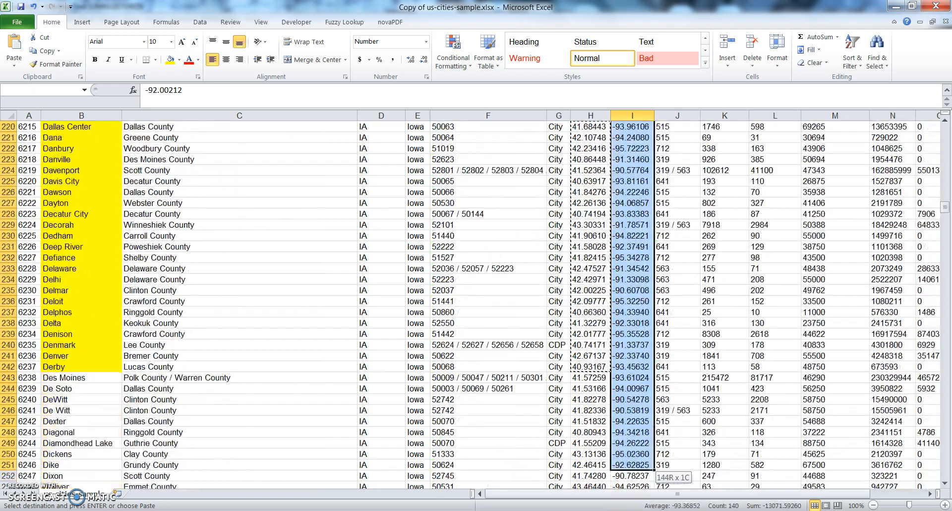
{"action": "scroll", "scroll_direction": "down", "scroll_amount": 3}
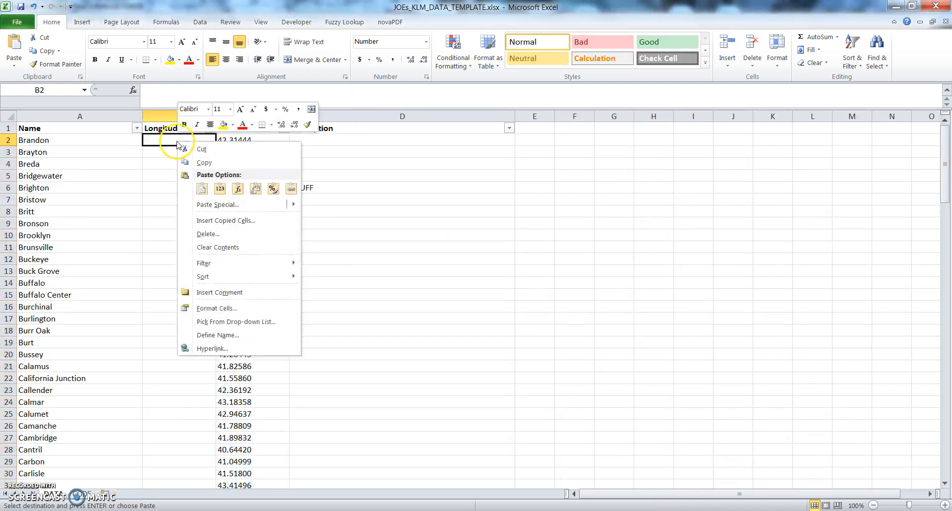
{"action": "left_click", "coordinate": [200, 188]}
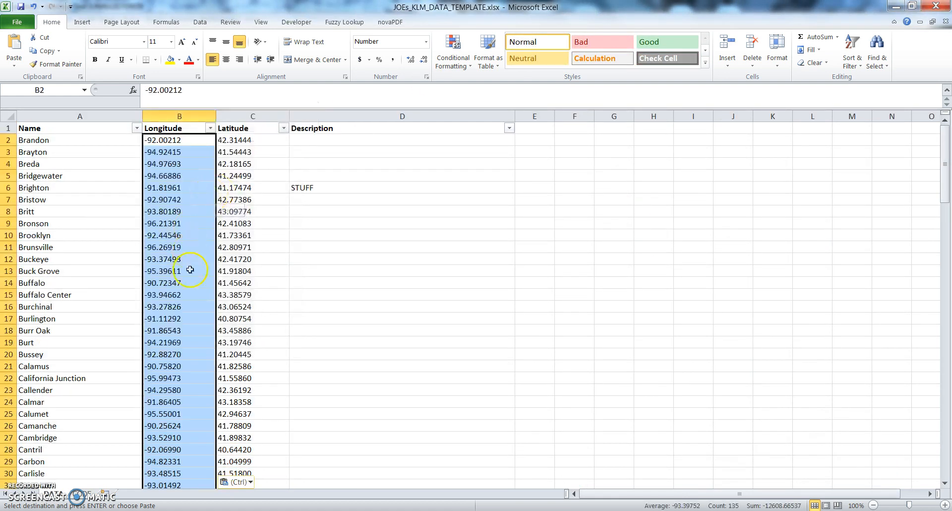
Select Brighton's name and its Description cell in the data table.
{"action": "left_click", "coordinate": [80, 140]}
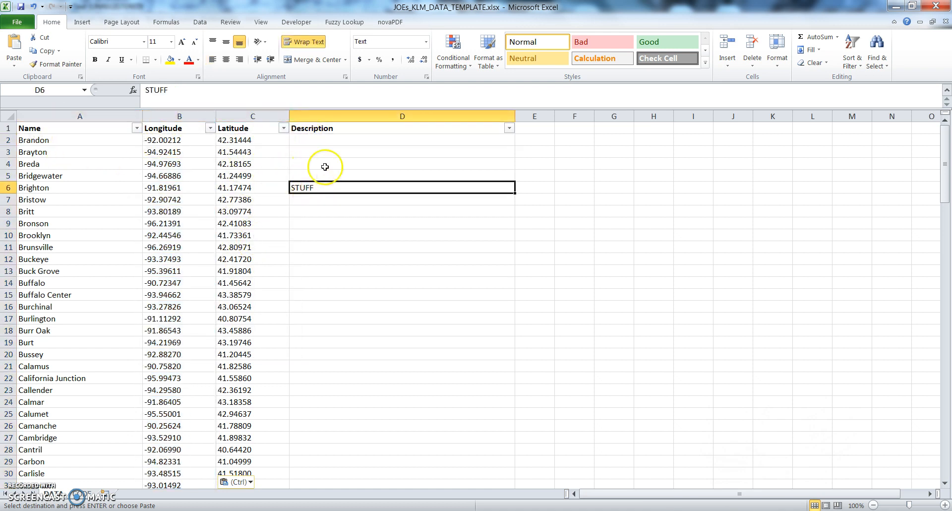
{"action": "left_click", "coordinate": [78, 187]}
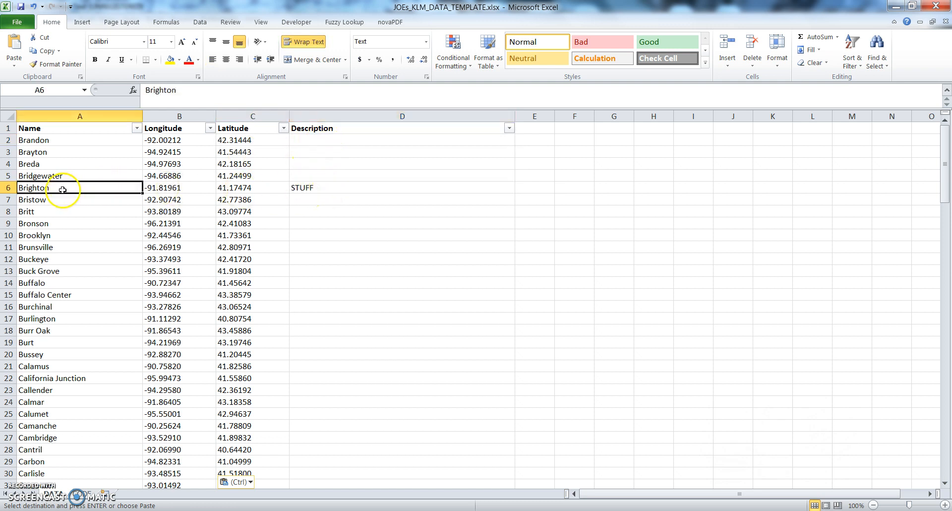
{"action": "left_click", "coordinate": [403, 187]}
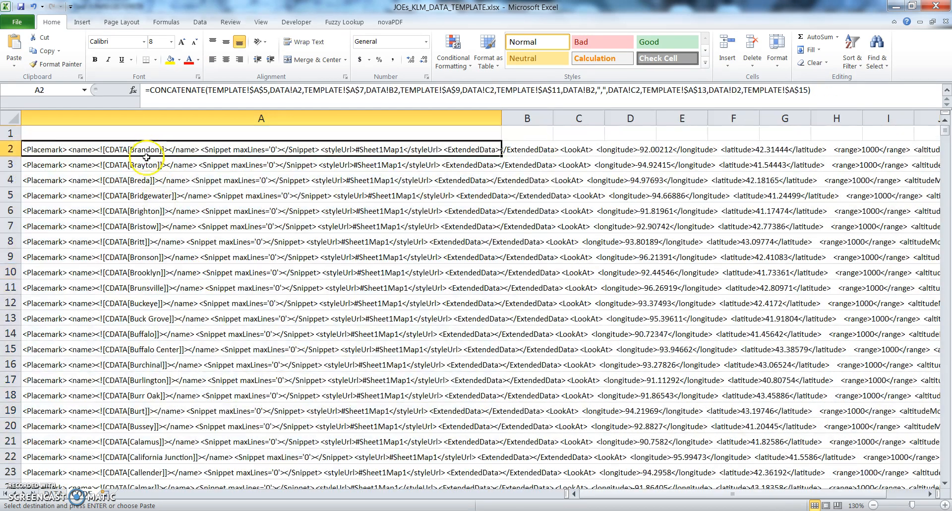
Inspect the Bridgewater and Britt placemark formulas and scroll to the last city's code row.
{"action": "left_click", "coordinate": [261, 195]}
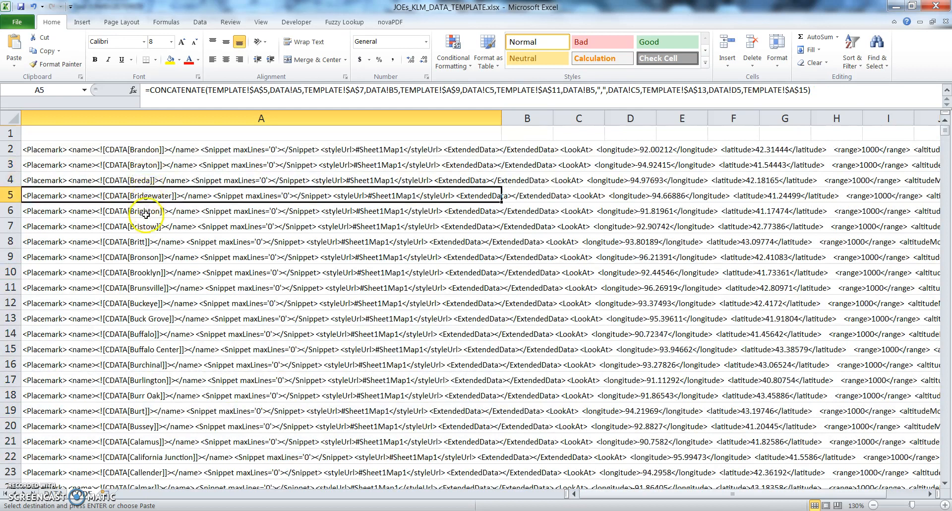
{"action": "left_click", "coordinate": [109, 242]}
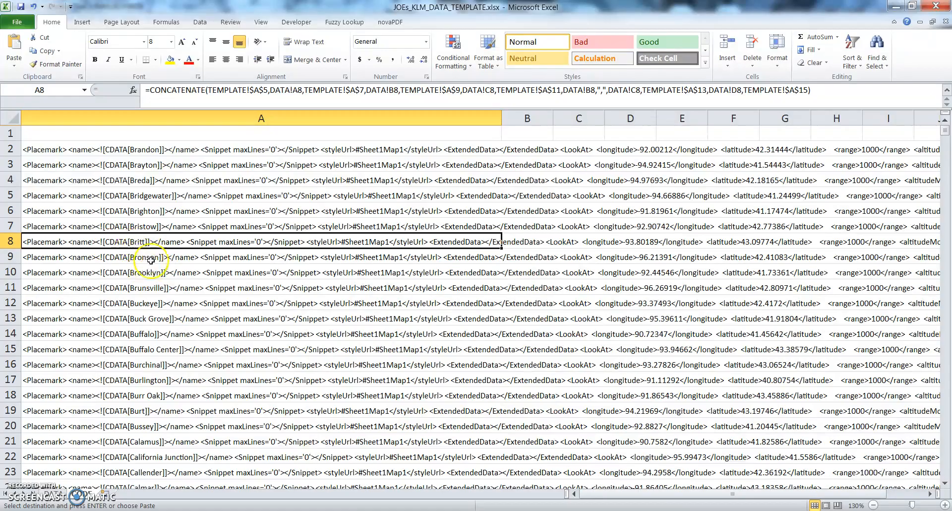
{"action": "scroll", "scroll_direction": "down", "scroll_amount": 3}
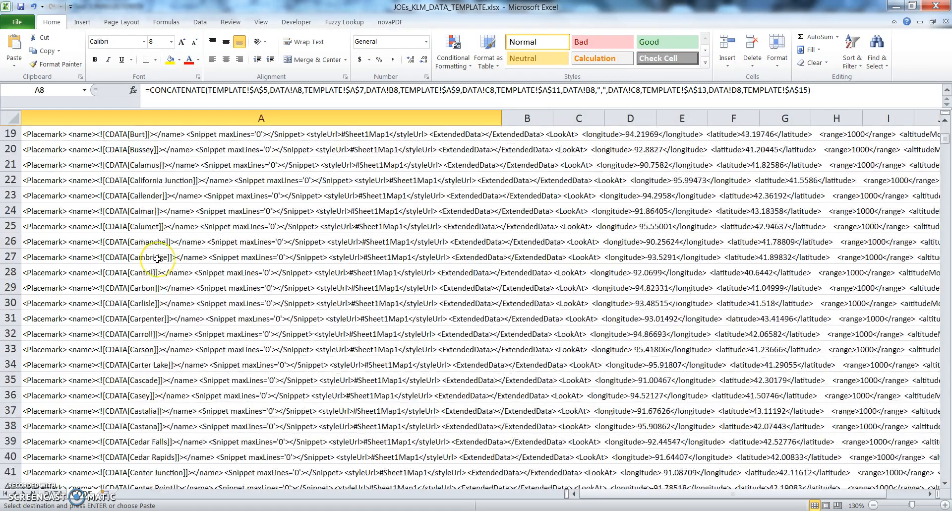
{"action": "scroll", "scroll_direction": "down", "scroll_amount": 3}
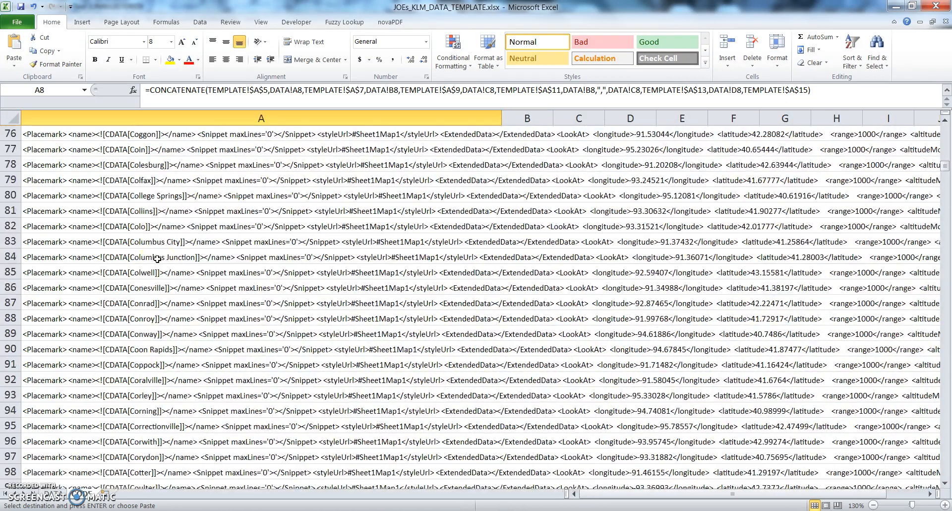
{"action": "scroll", "scroll_direction": "down", "scroll_amount": 3}
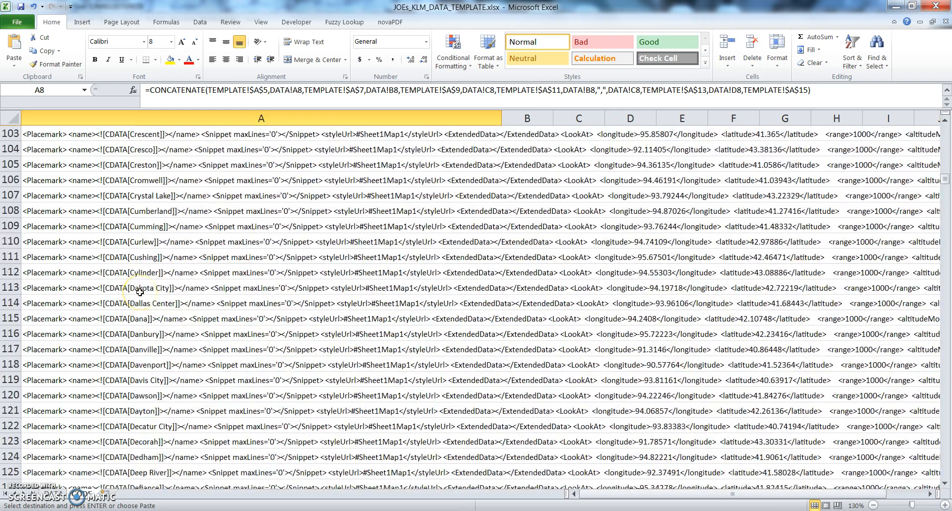
{"action": "scroll", "scroll_direction": "down", "scroll_amount": 3}
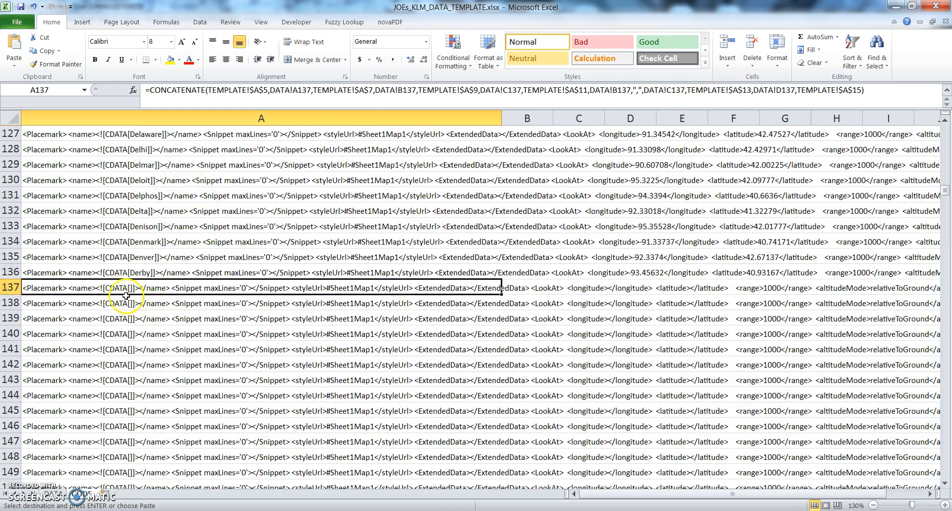
{"action": "left_click", "coordinate": [125, 272]}
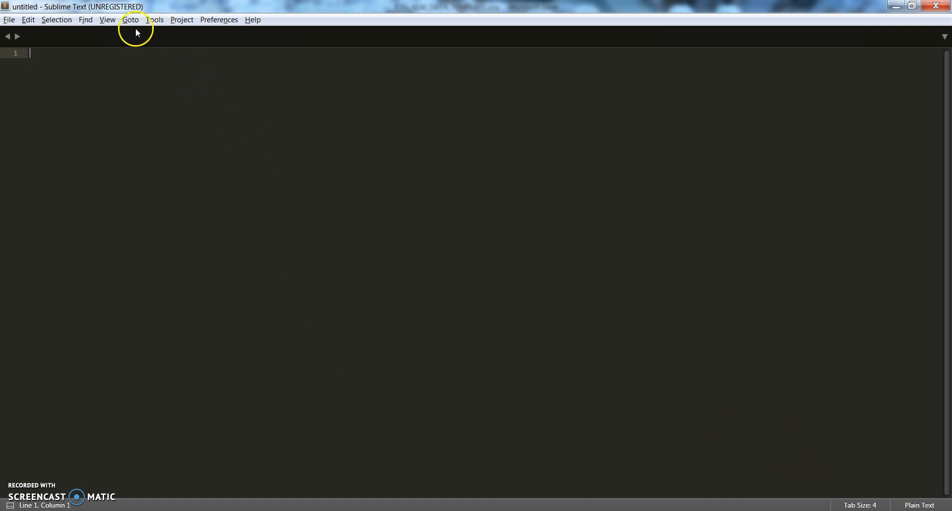
Paste the placemark code into the new file and select all 270 stray quote marks.
{"action": "left_click", "coordinate": [9, 19]}
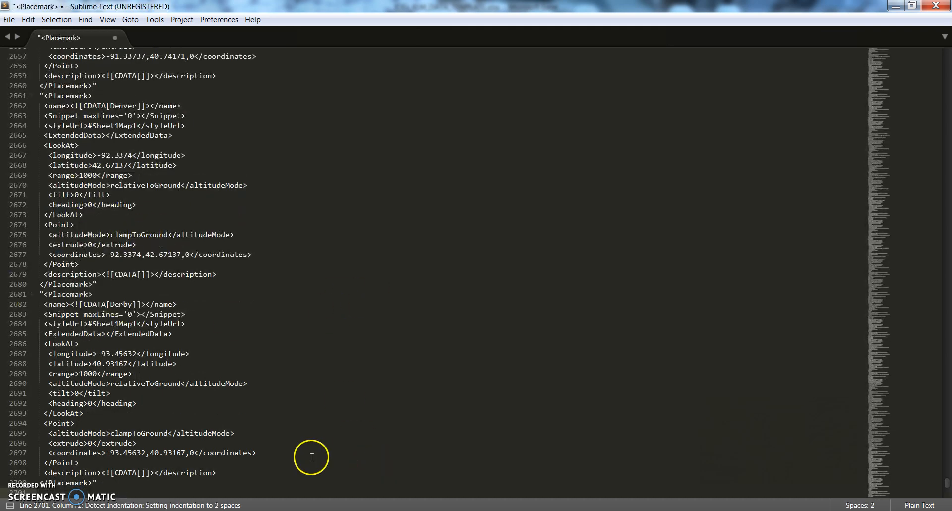
{"action": "mouse_move", "coordinate": [151, 489]}
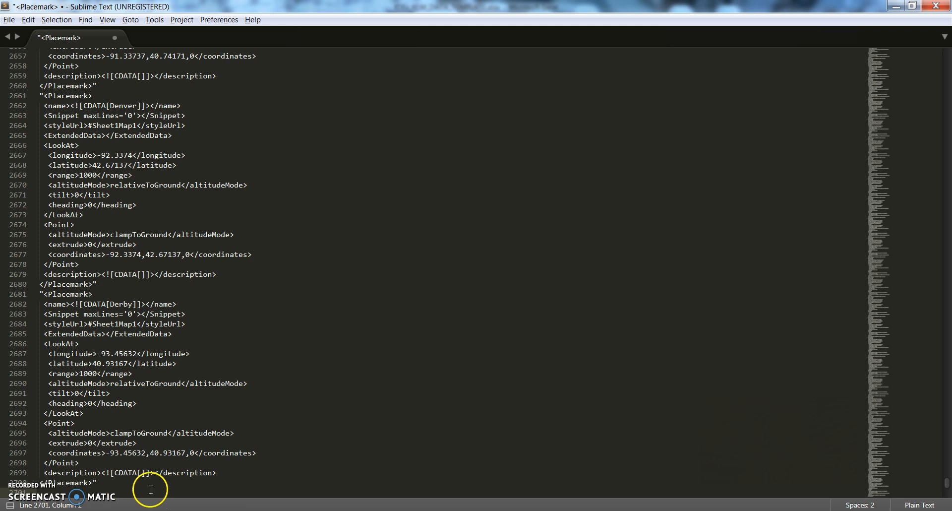
{"action": "mouse_move", "coordinate": [119, 335]}
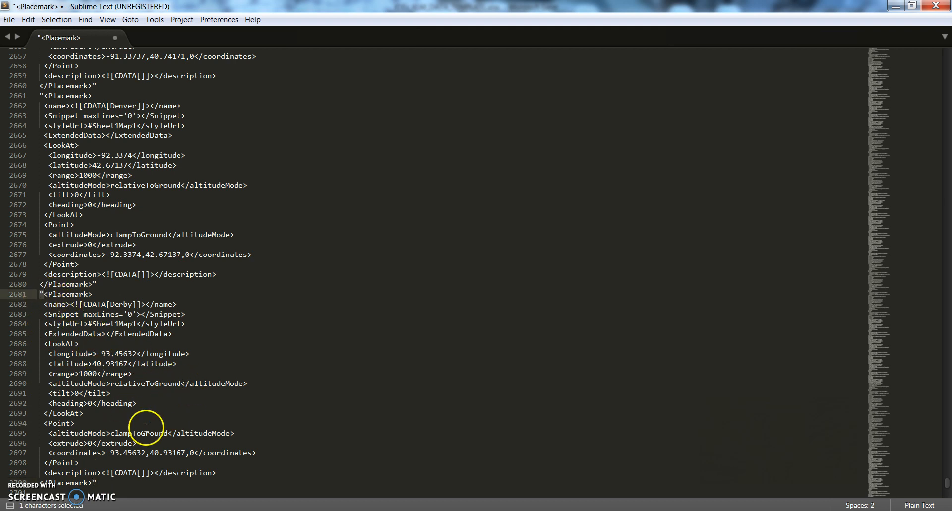
{"action": "key", "text": "ctrl+f"}
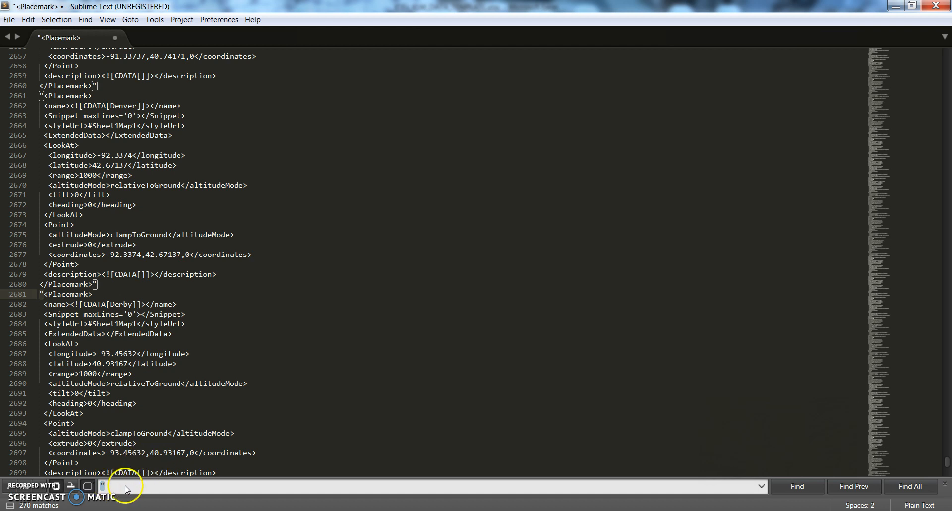
{"action": "left_click", "coordinate": [909, 486]}
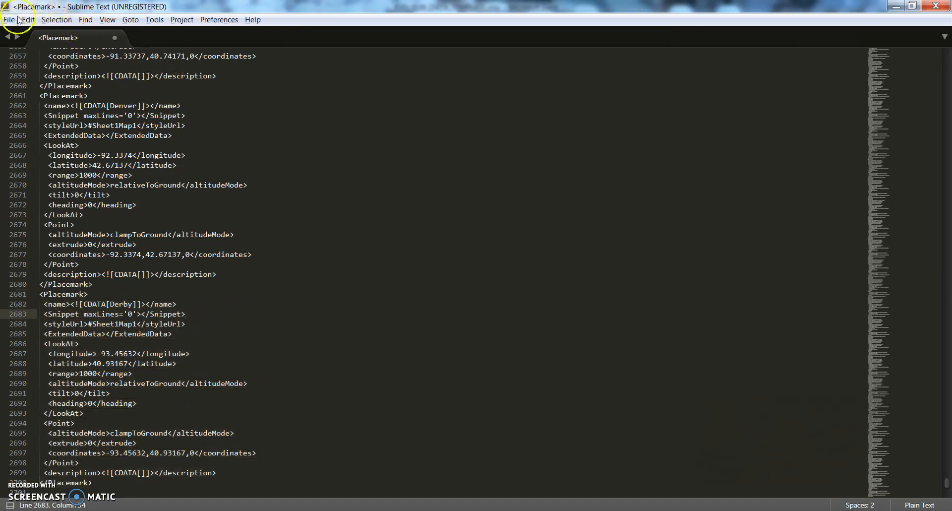
Open JOEs_KML_TEMPLATE_2017.kml and select all the cleaned placemark code for copying.
{"action": "left_click", "coordinate": [27, 19]}
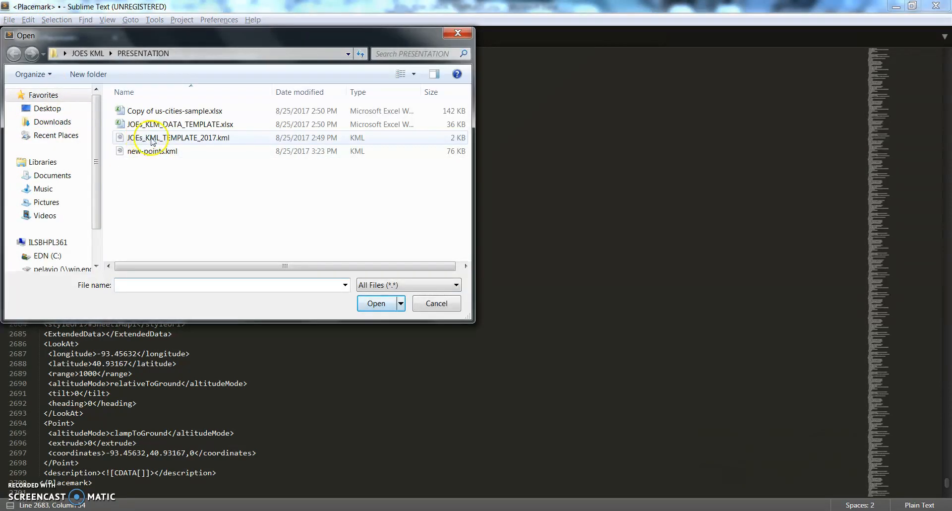
{"action": "left_click", "coordinate": [179, 137]}
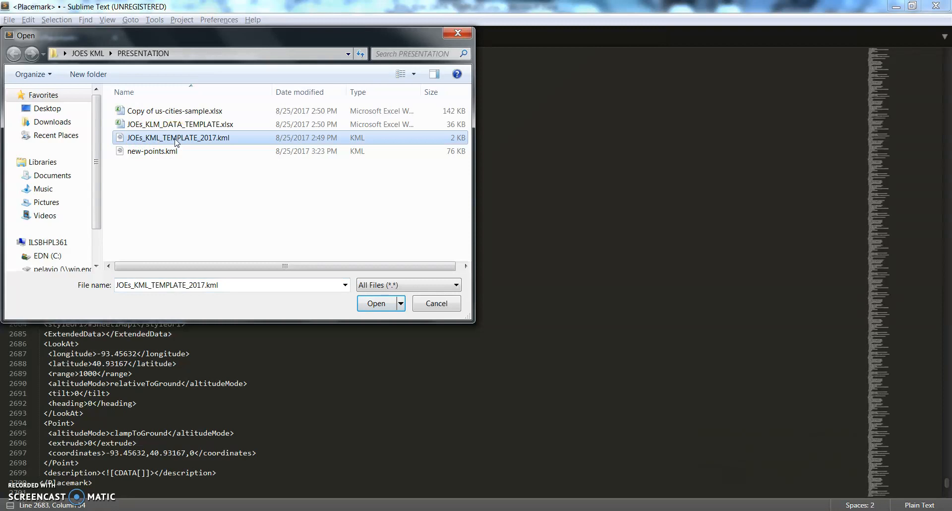
{"action": "left_click", "coordinate": [376, 303]}
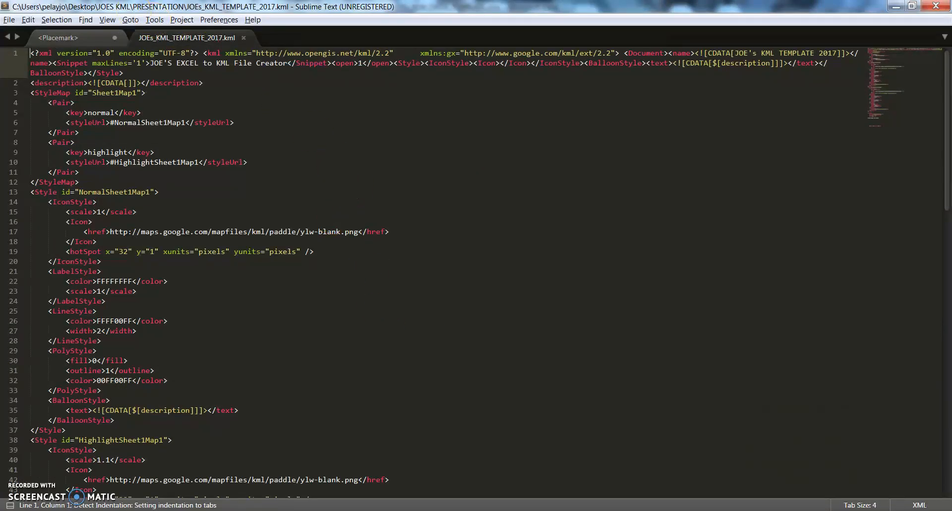
{"action": "scroll", "scroll_direction": "down", "scroll_amount": 3}
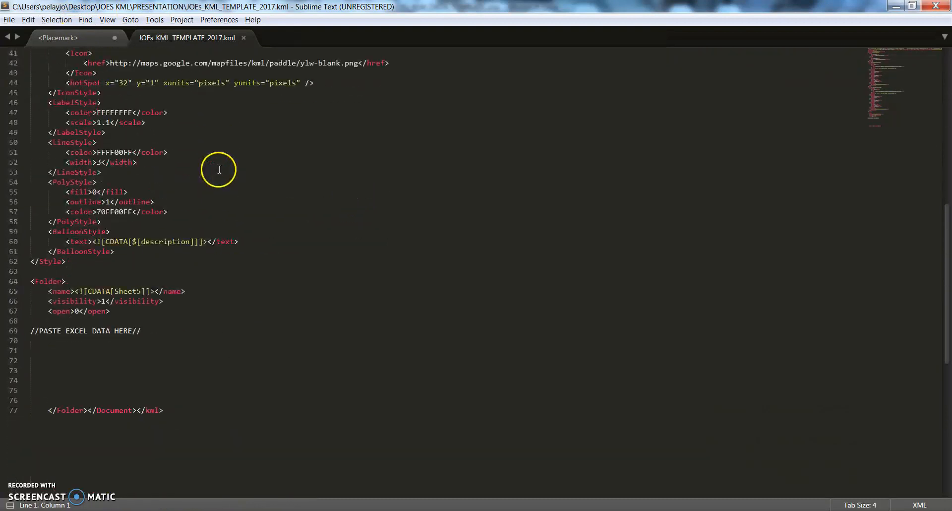
{"action": "scroll", "scroll_direction": "down", "scroll_amount": 3}
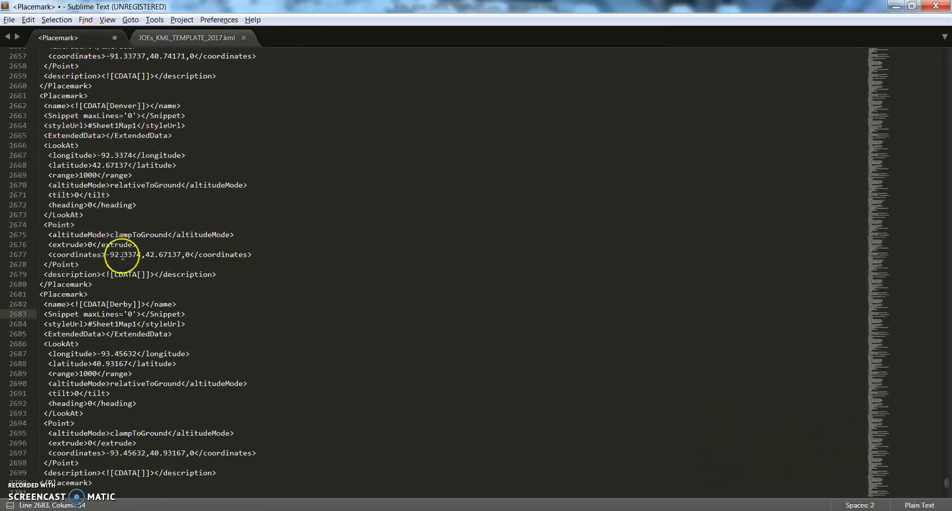
{"action": "key", "text": "ctrl+a"}
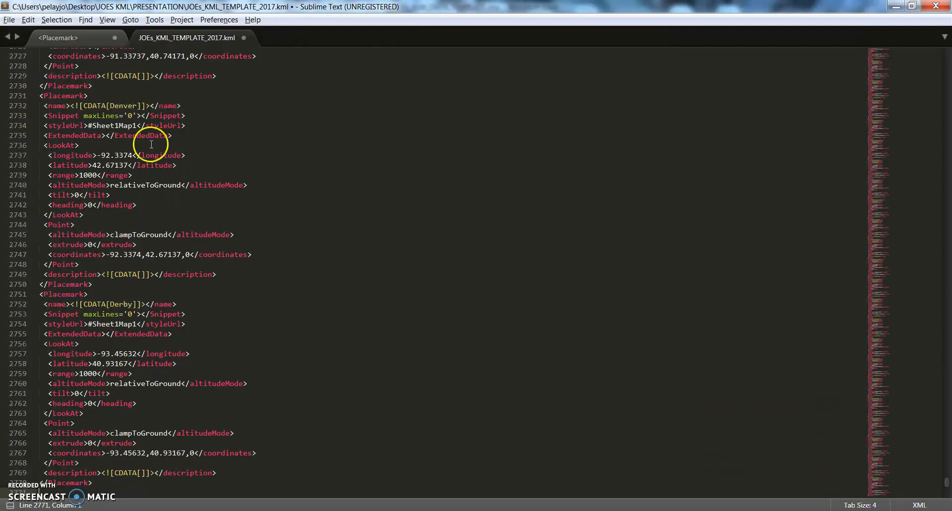
Save the filled template as a new KML file named 'new poi'.
{"action": "left_click", "coordinate": [9, 20]}
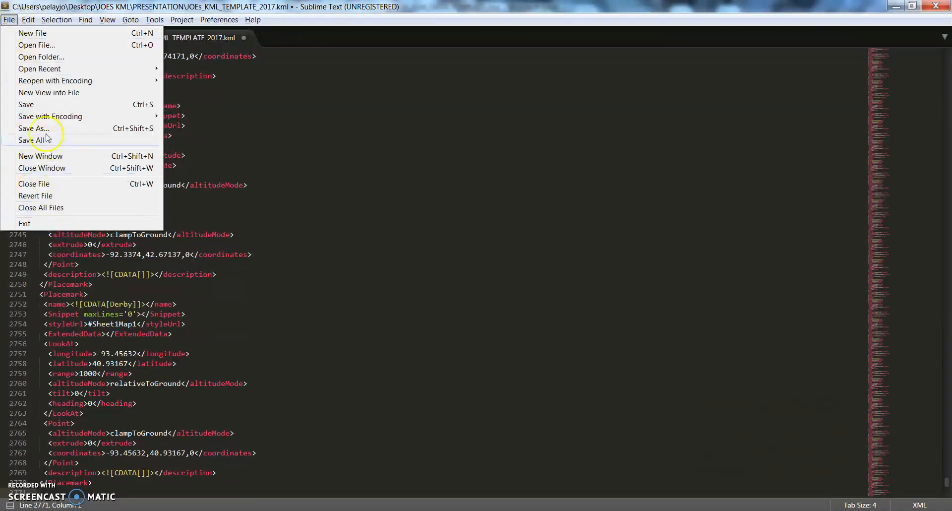
{"action": "left_click", "coordinate": [37, 128]}
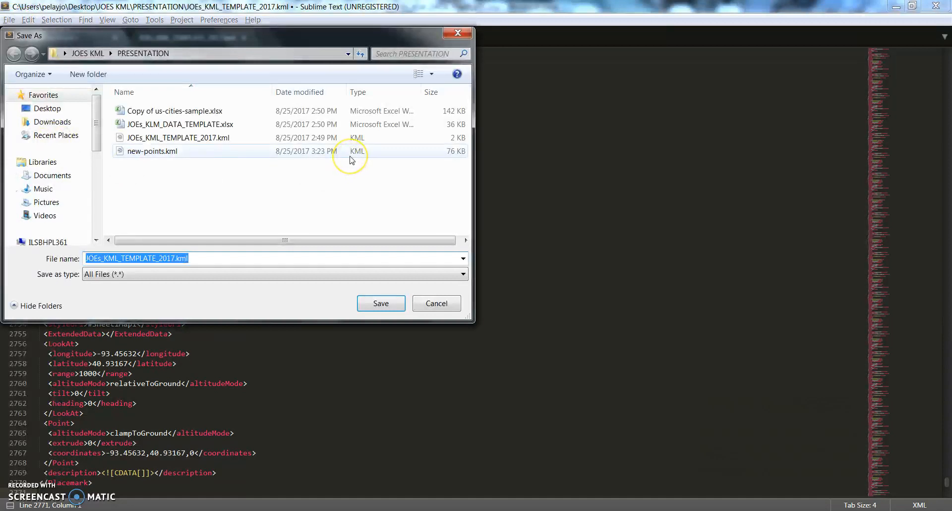
{"action": "type", "text": "new points"}
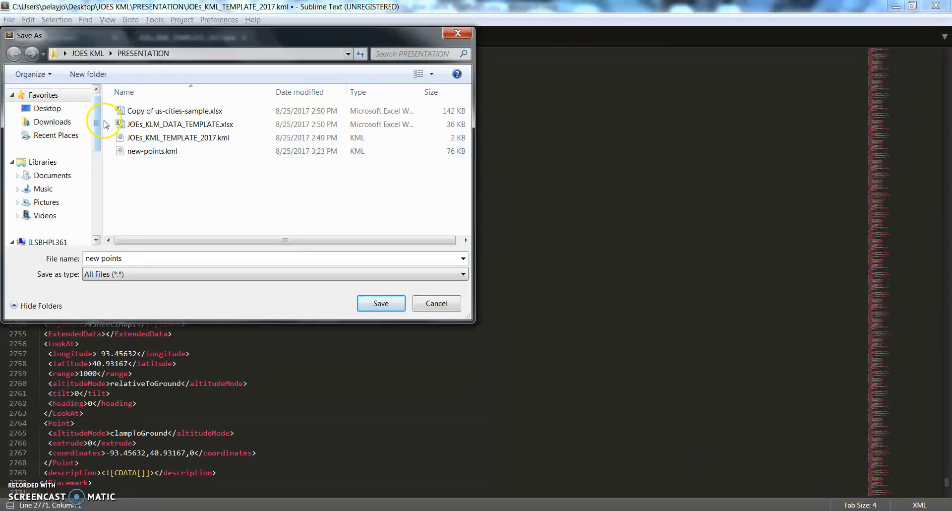
{"action": "left_click", "coordinate": [381, 303]}
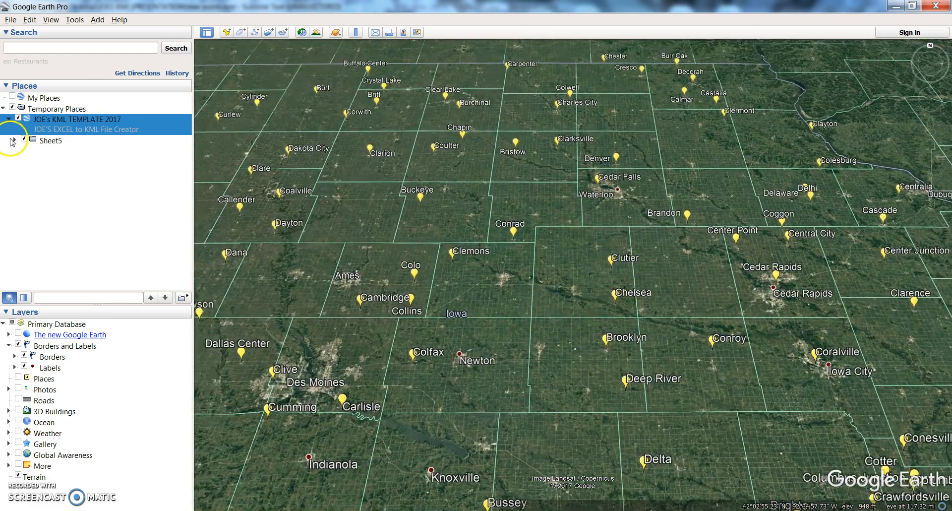
{"action": "left_click", "coordinate": [12, 140]}
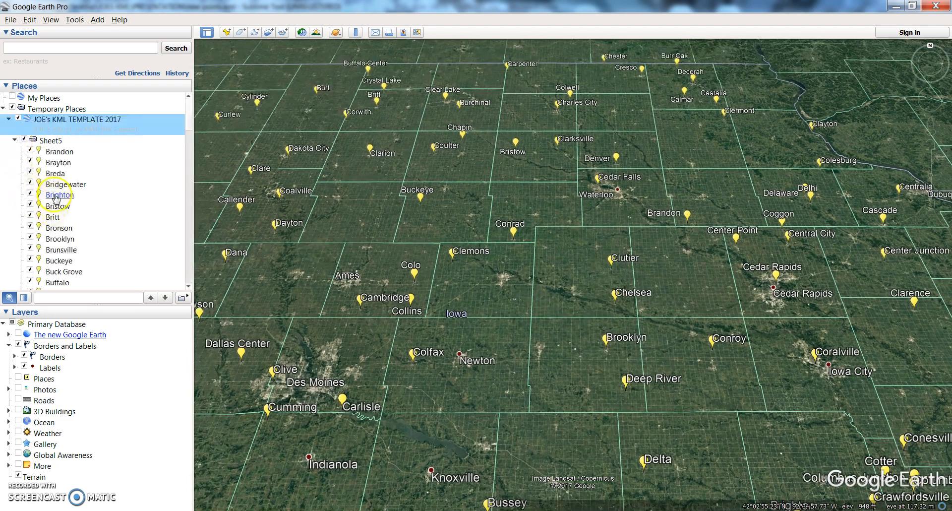
{"action": "double_click", "coordinate": [59, 194]}
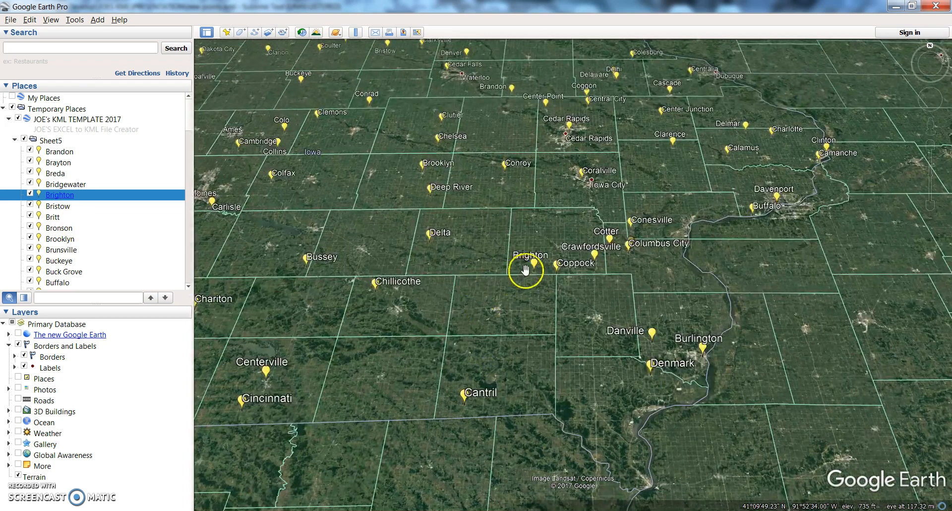
{"action": "left_click", "coordinate": [527, 270]}
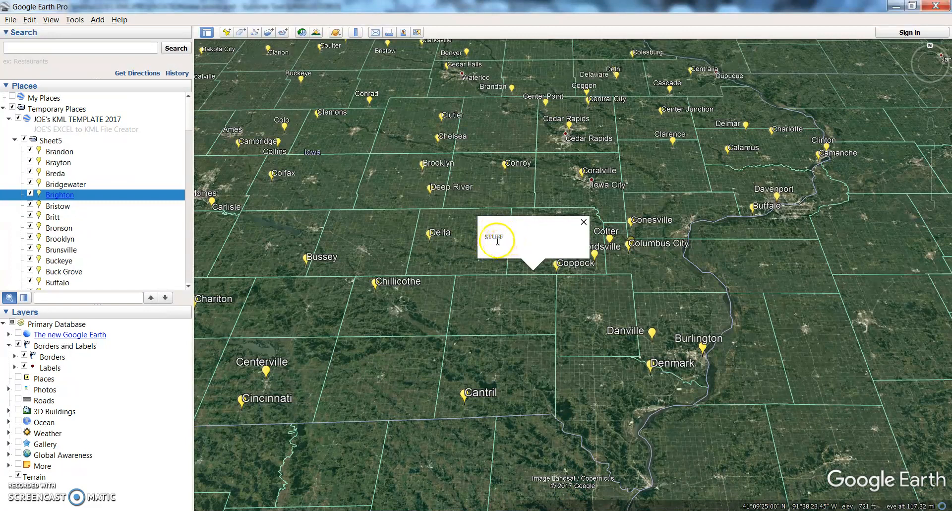
{"action": "mouse_move", "coordinate": [537, 241]}
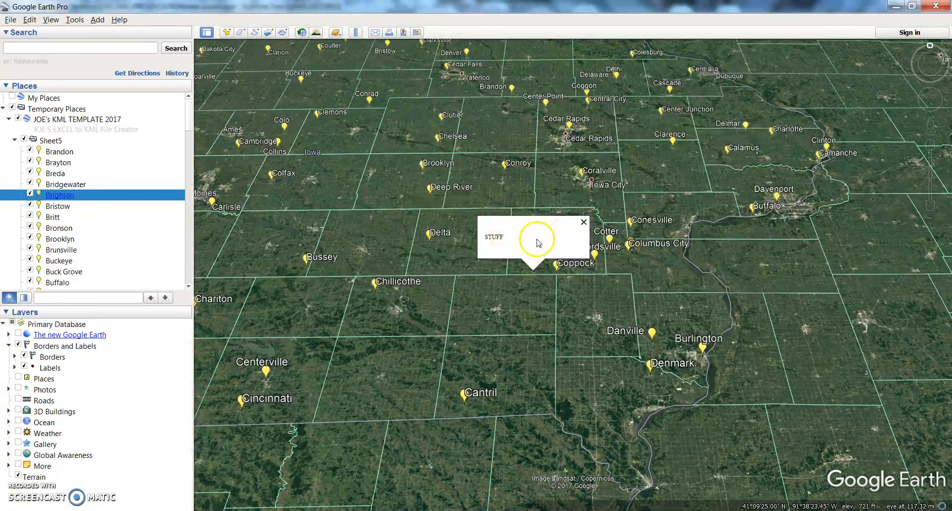
{"action": "double_click", "coordinate": [495, 237]}
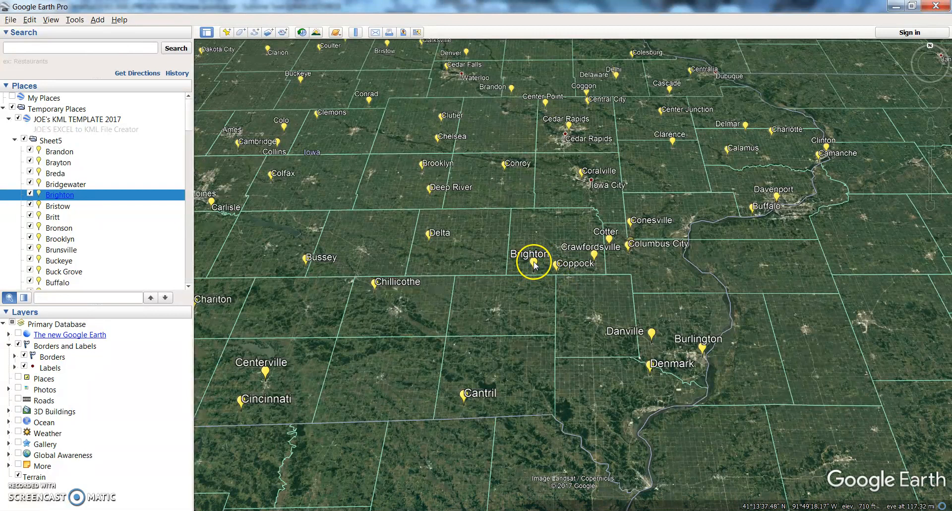
{"action": "left_click", "coordinate": [533, 252]}
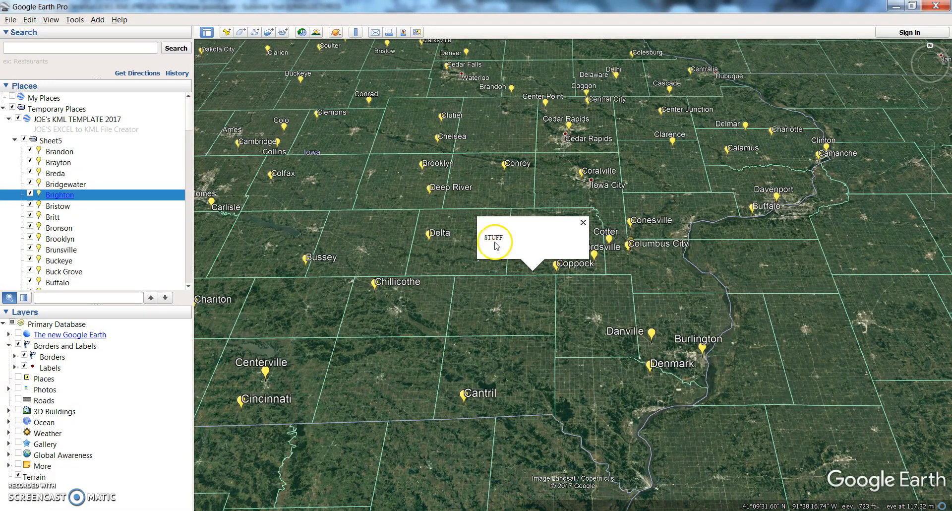
{"action": "left_click", "coordinate": [582, 222]}
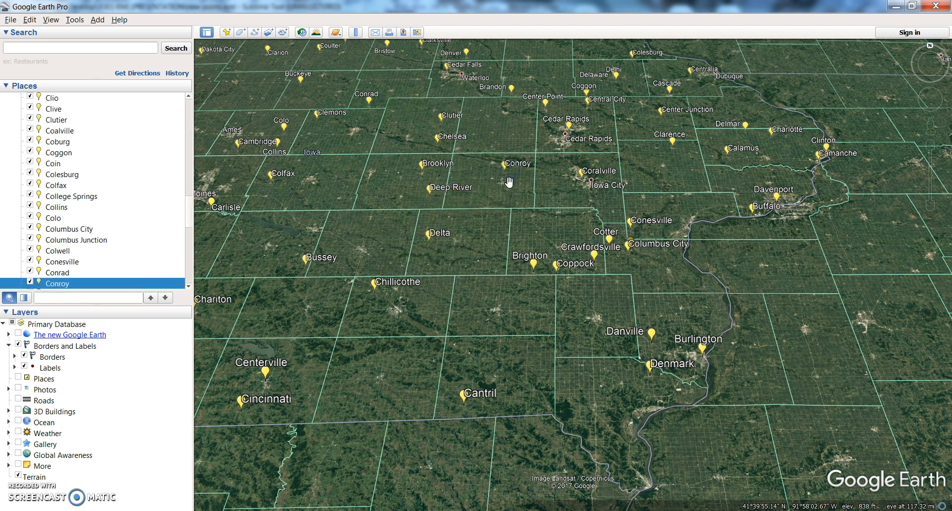
{"action": "left_click", "coordinate": [441, 237]}
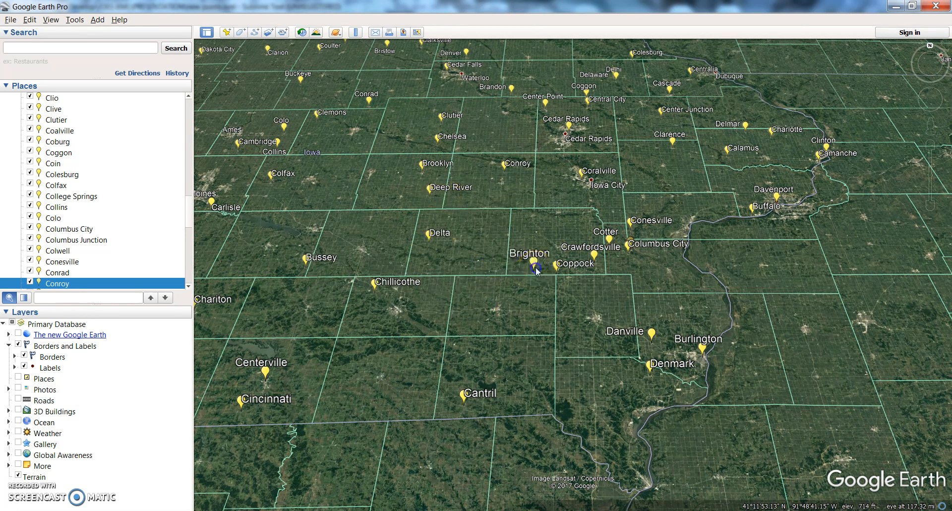
{"action": "left_click", "coordinate": [534, 266]}
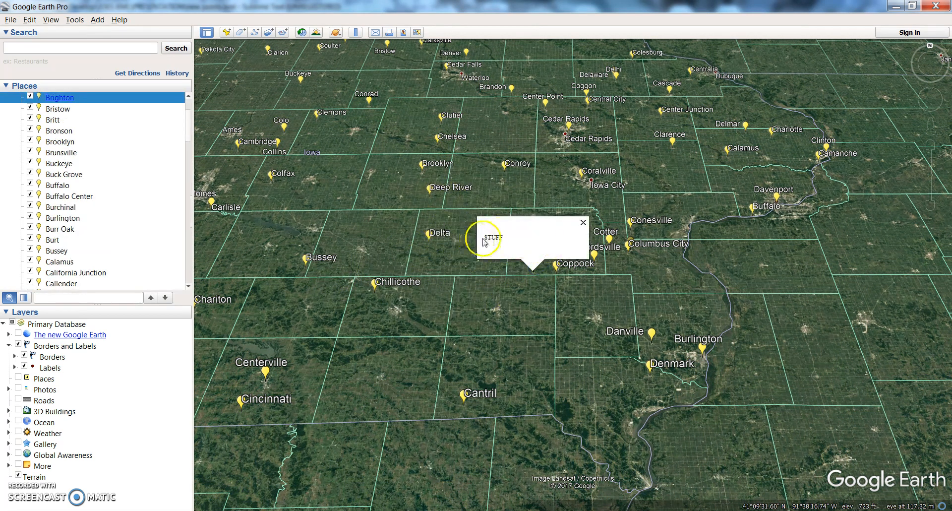
{"action": "left_click", "coordinate": [582, 221]}
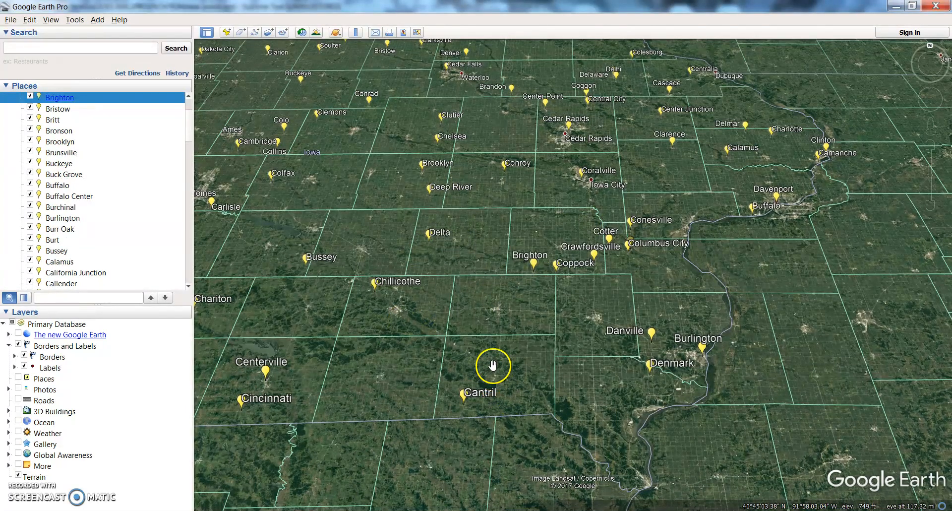
{"action": "left_click_drag", "start_coordinate": [492, 367], "coordinate": [434, 330]}
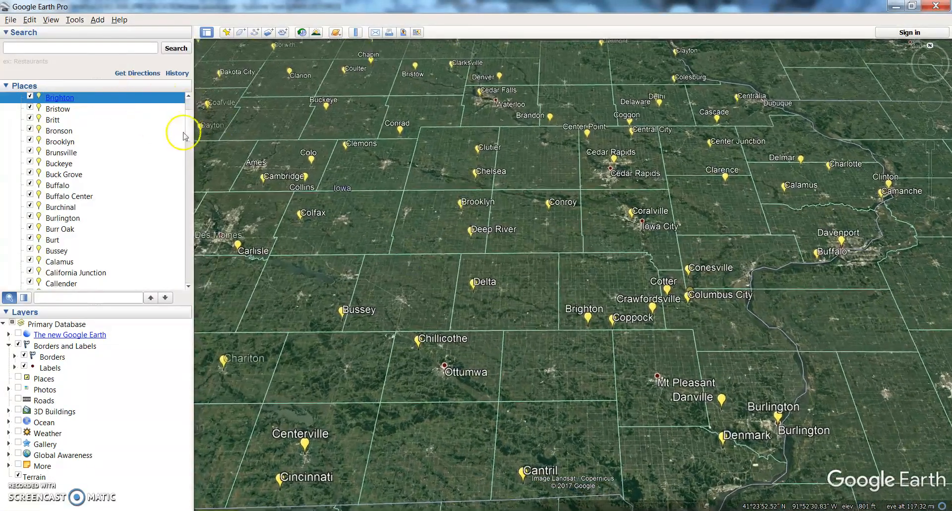
{"action": "left_click", "coordinate": [8, 119]}
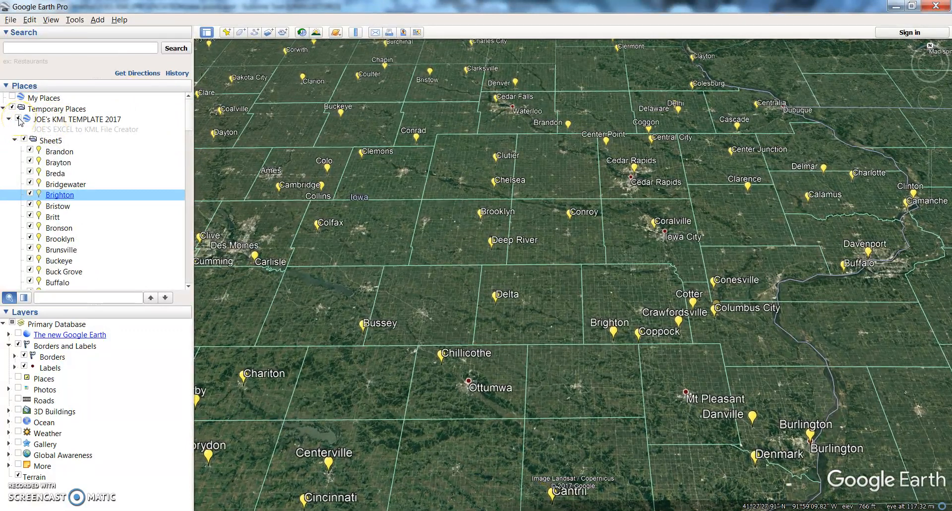
Delete the contents of the JOE's KML TEMPLATE folder and Temporary Places, confirming.
{"action": "right_click", "coordinate": [77, 119]}
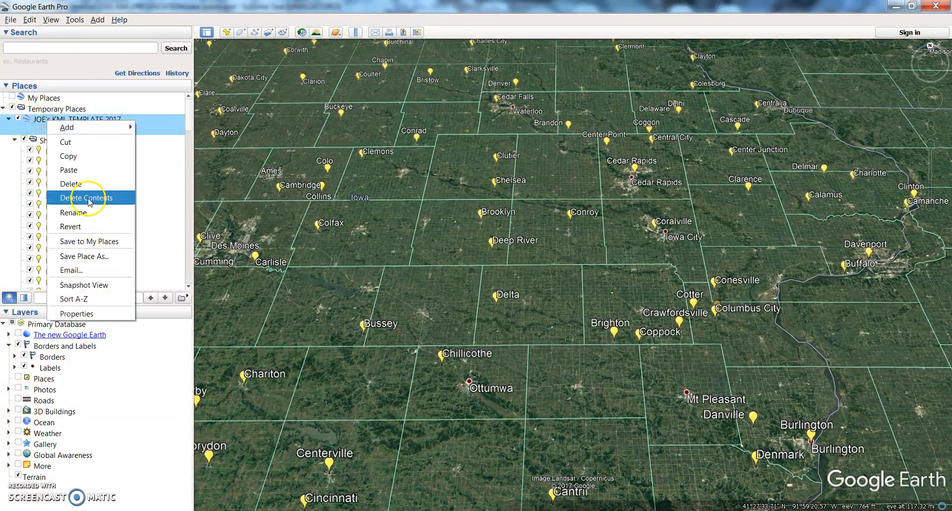
{"action": "left_click", "coordinate": [84, 197]}
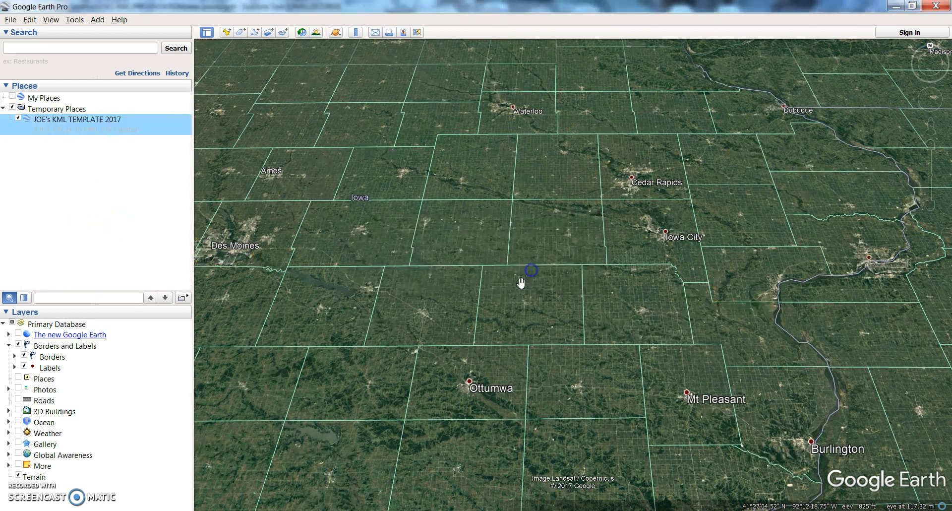
{"action": "left_click", "coordinate": [58, 108]}
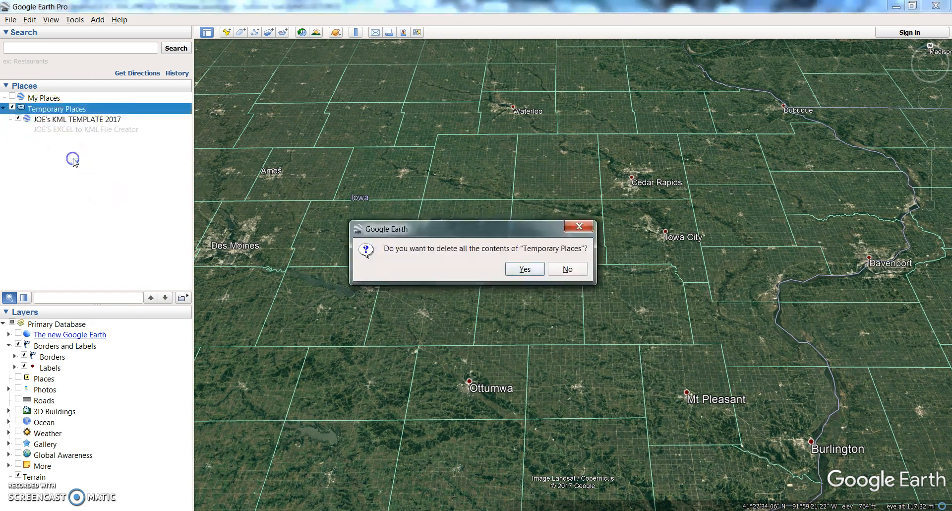
{"action": "left_click", "coordinate": [524, 268]}
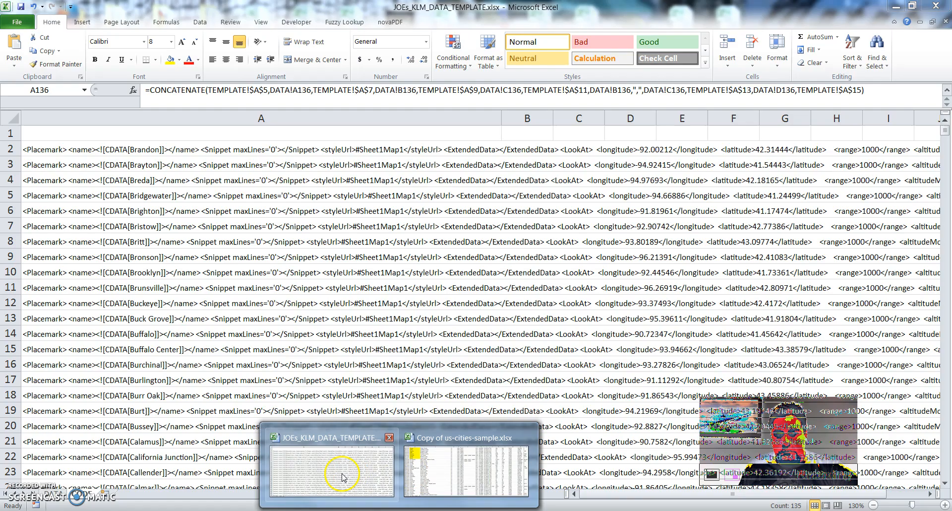
Switch from the KML data template workbook to the us-cities sample workbook.
{"action": "left_click", "coordinate": [261, 118]}
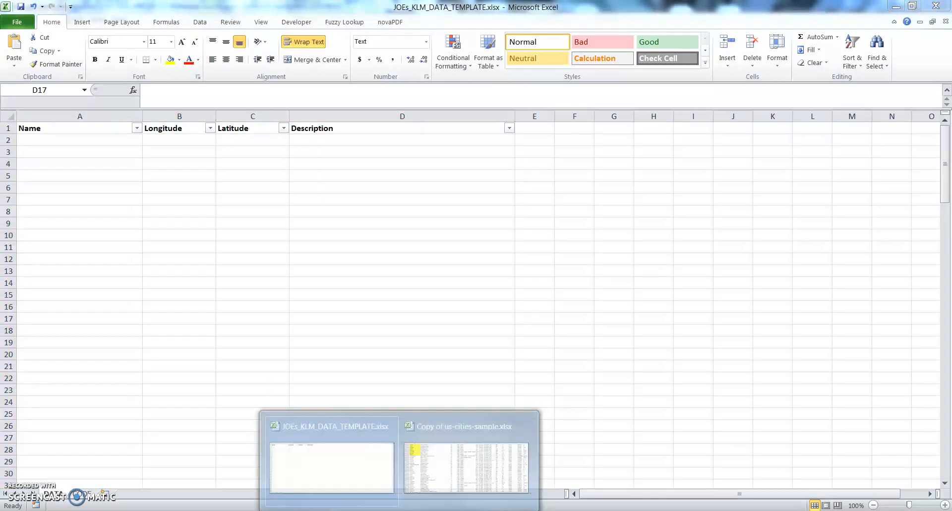
{"action": "left_click", "coordinate": [465, 467]}
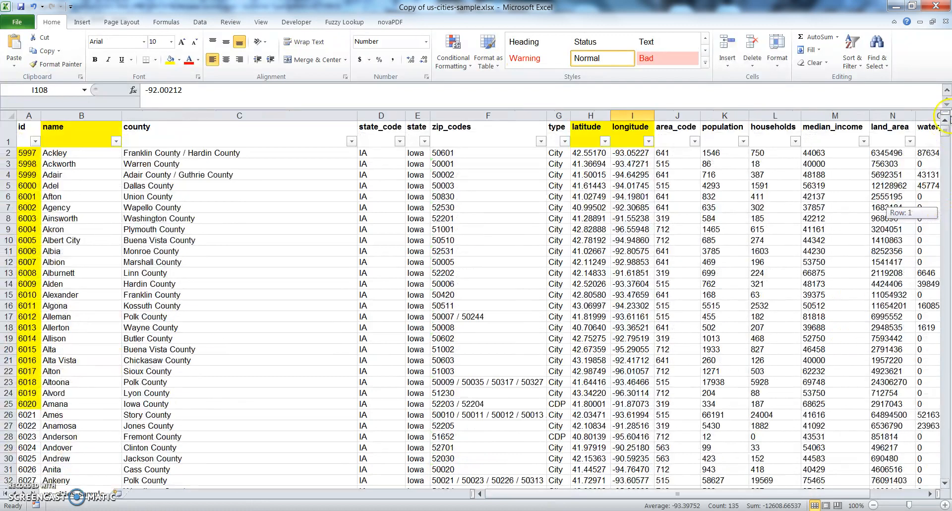
{"action": "left_click", "coordinate": [487, 305]}
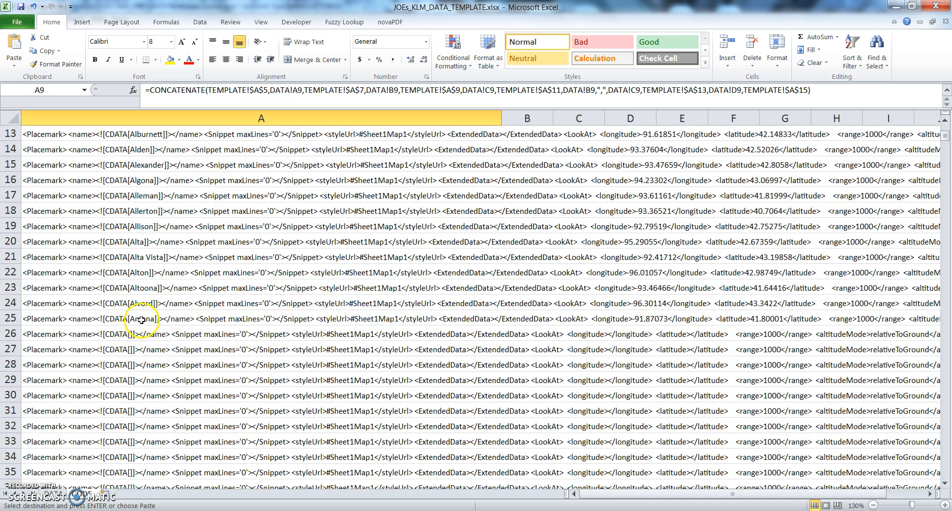
Find all double quotes in the pasted placemark code and delete them.
{"action": "left_click", "coordinate": [170, 318]}
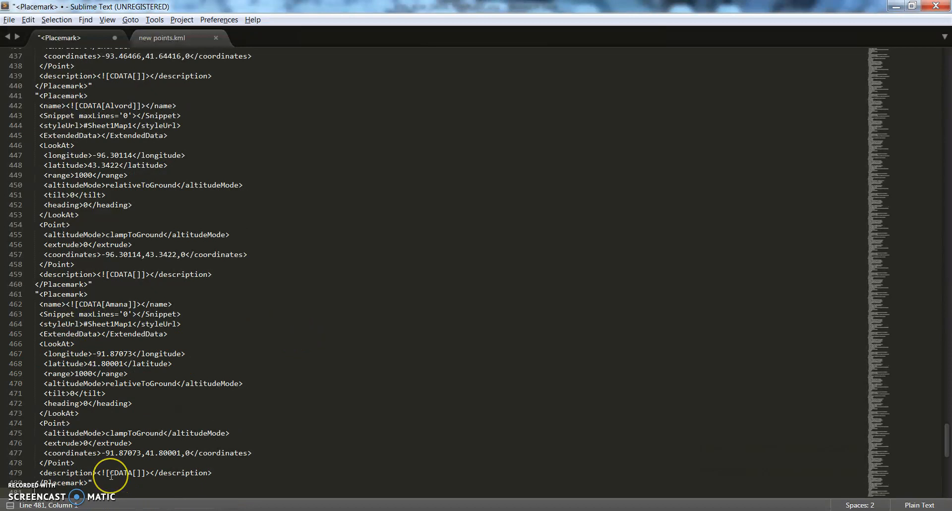
{"action": "key", "text": "ctrl+f"}
{"action": "type", "text": "\""}
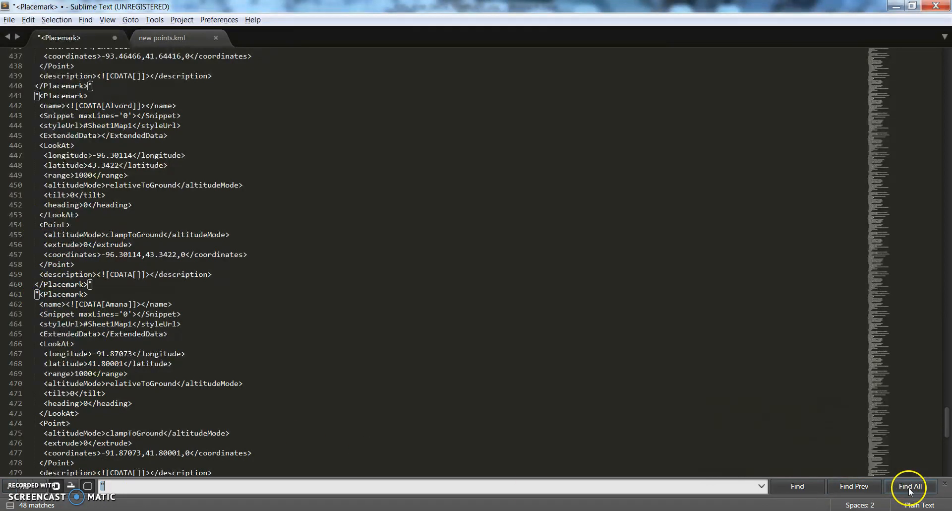
{"action": "left_click", "coordinate": [909, 486]}
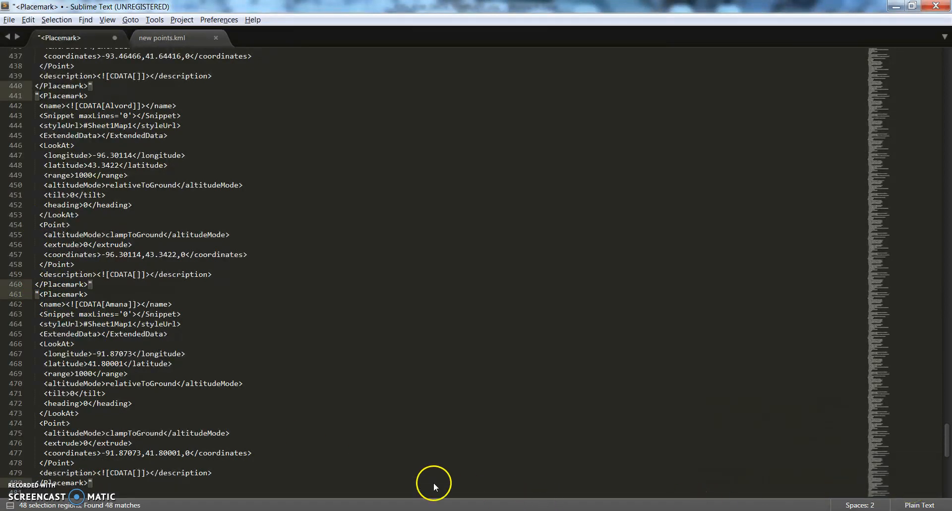
{"action": "mouse_move", "coordinate": [207, 285]}
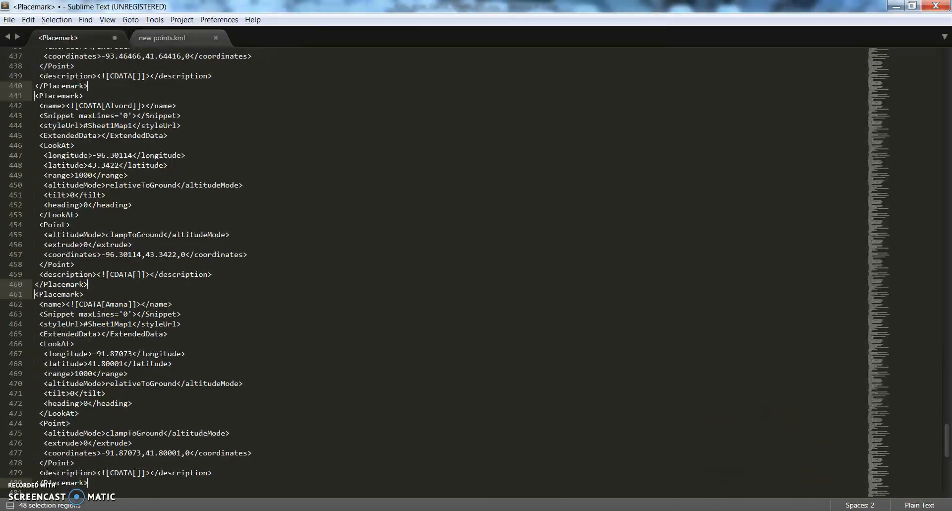
{"action": "left_click", "coordinate": [9, 19]}
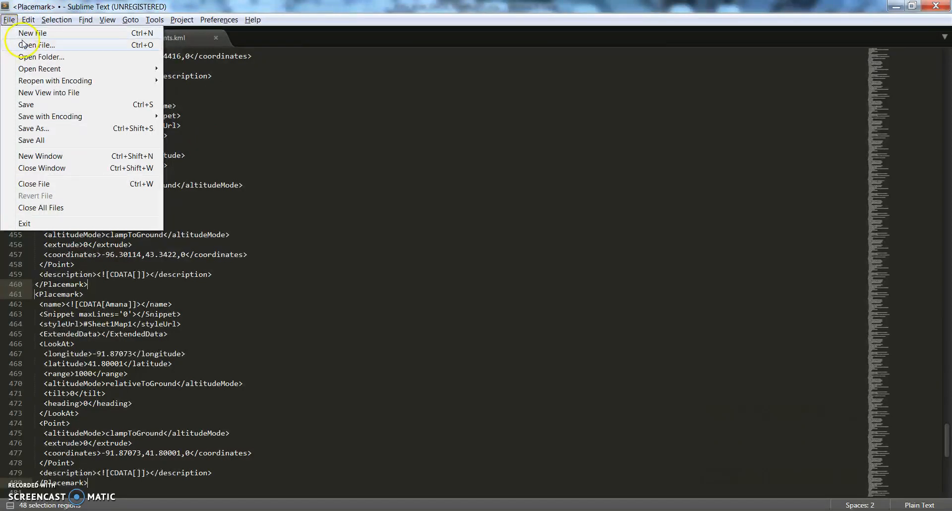
Reopen JOEs_KML_TEMPLATE_2017.kml and select its contents for the Amana-ending placemark code.
{"action": "left_click", "coordinate": [38, 44]}
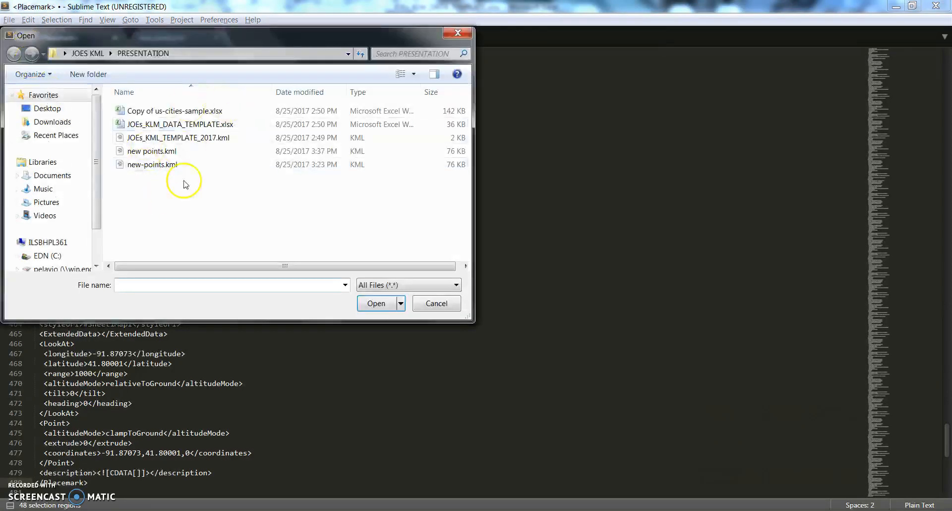
{"action": "mouse_move", "coordinate": [178, 138]}
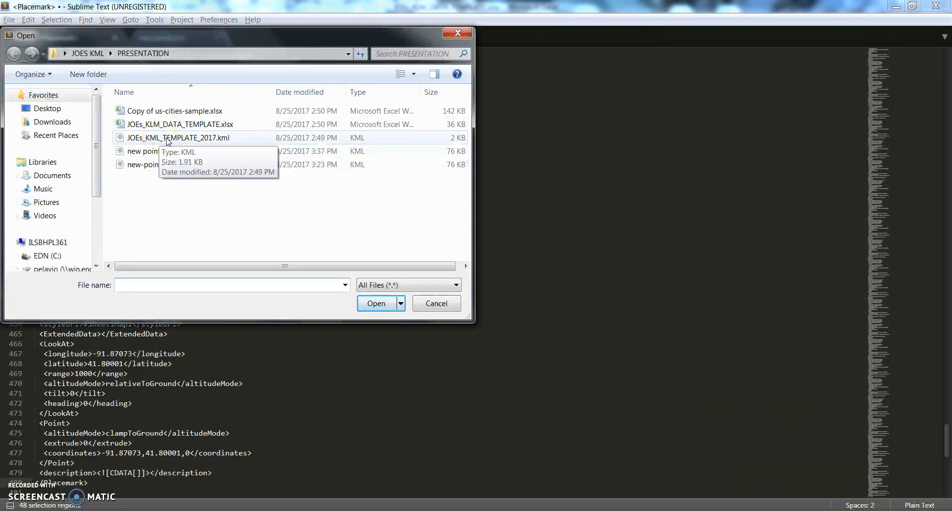
{"action": "double_click", "coordinate": [178, 137]}
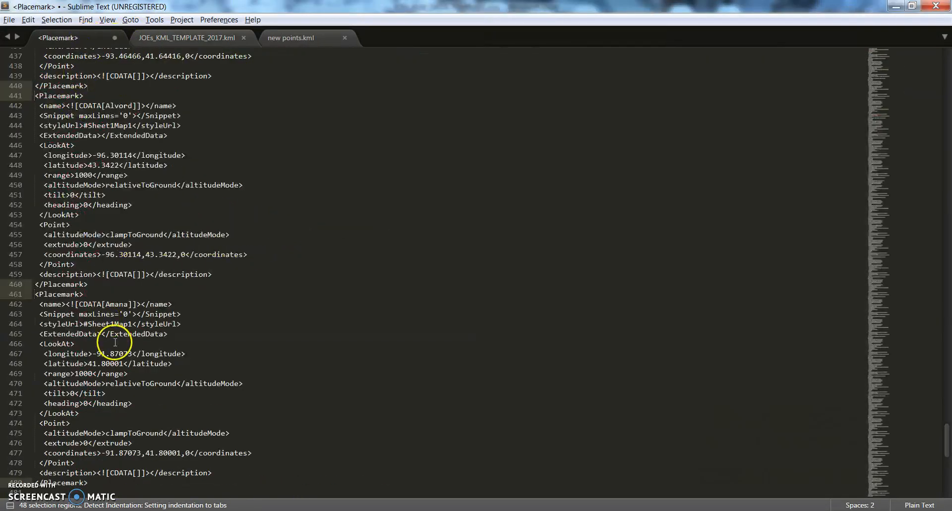
{"action": "key", "text": "ctrl+a"}
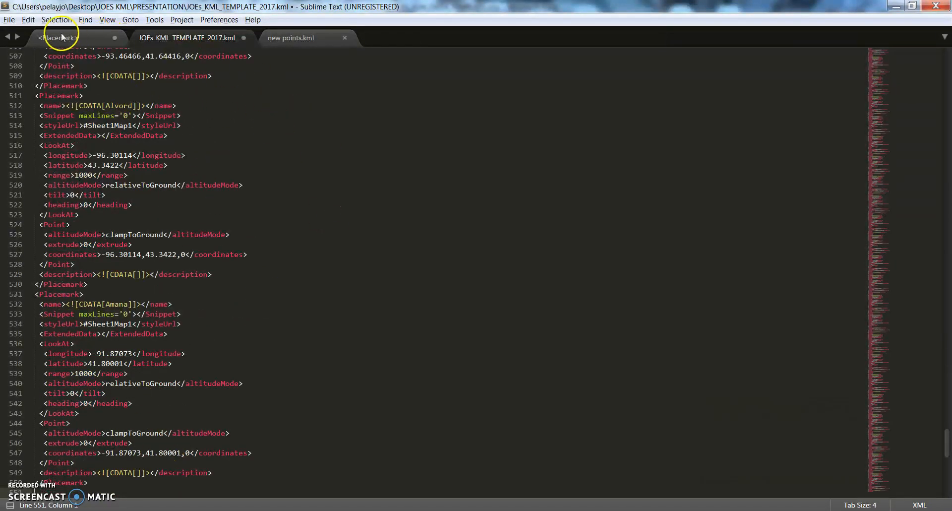
Save the filled template as 'smaller list' in the PRESENTATION folder.
{"action": "left_click", "coordinate": [9, 20]}
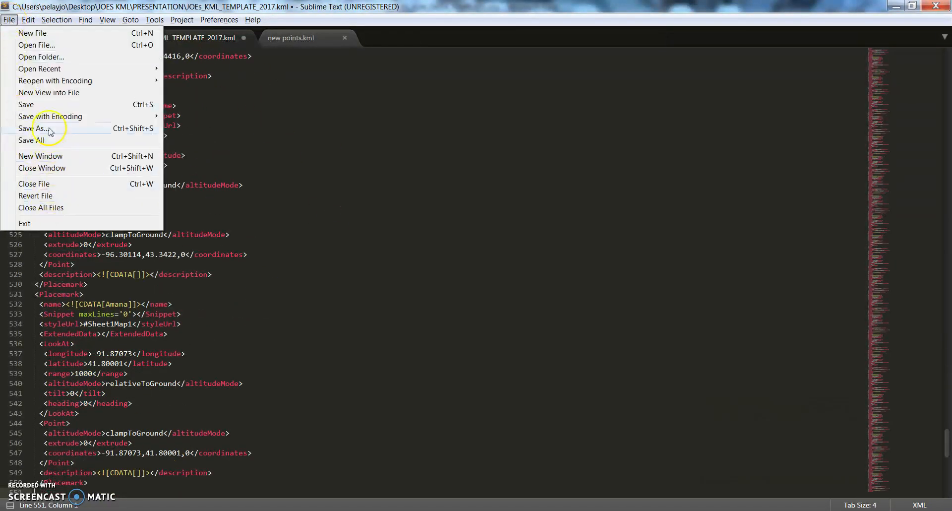
{"action": "left_click", "coordinate": [34, 128]}
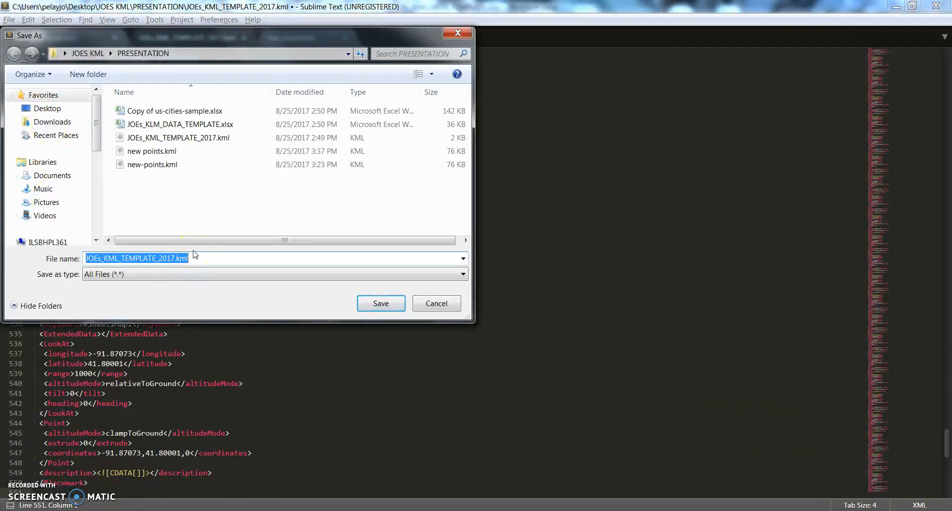
{"action": "type", "text": "smaller"}
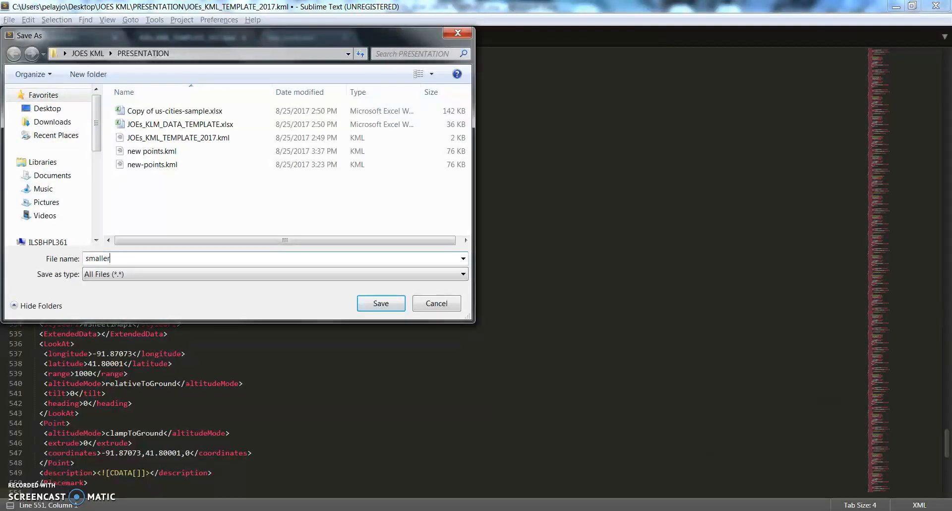
{"action": "type", "text": "list"}
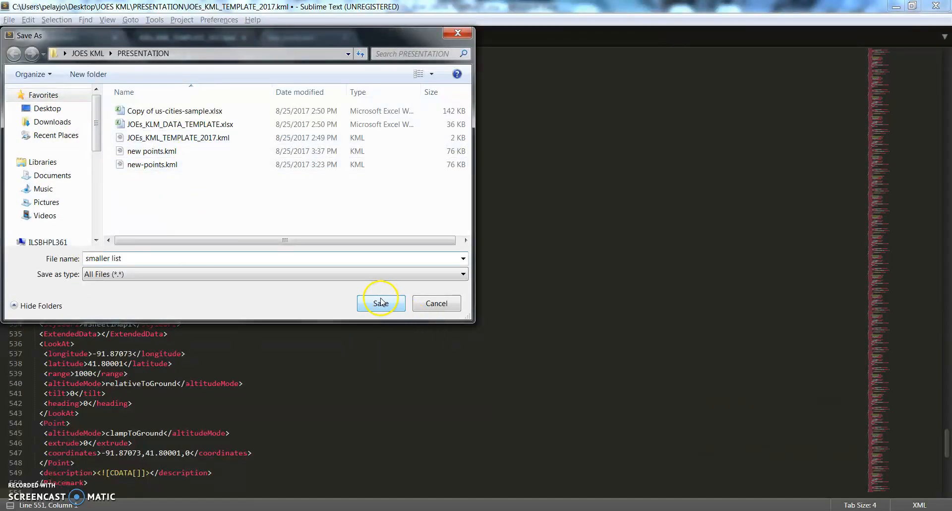
{"action": "left_click", "coordinate": [380, 303]}
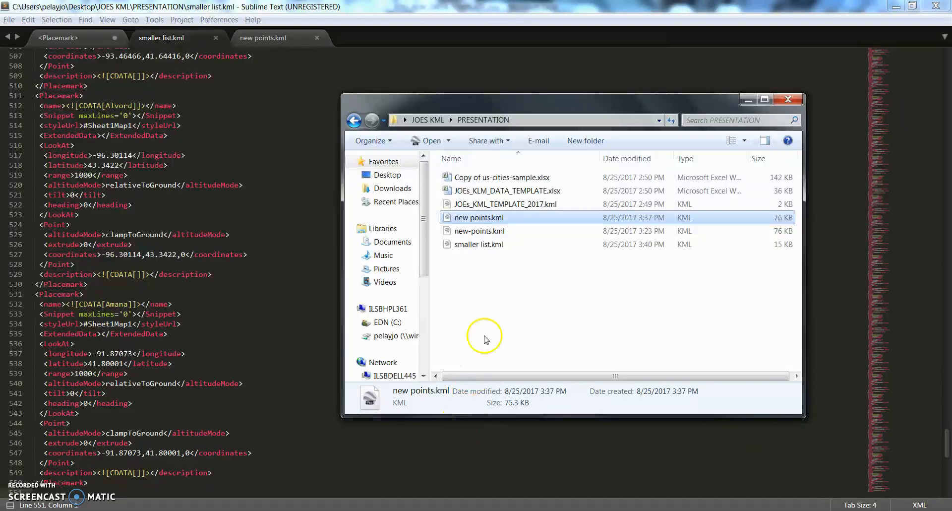
Confirm smaller list.kml is in PRESENTATION, then return to Excel's code rows.
{"action": "left_click", "coordinate": [479, 244]}
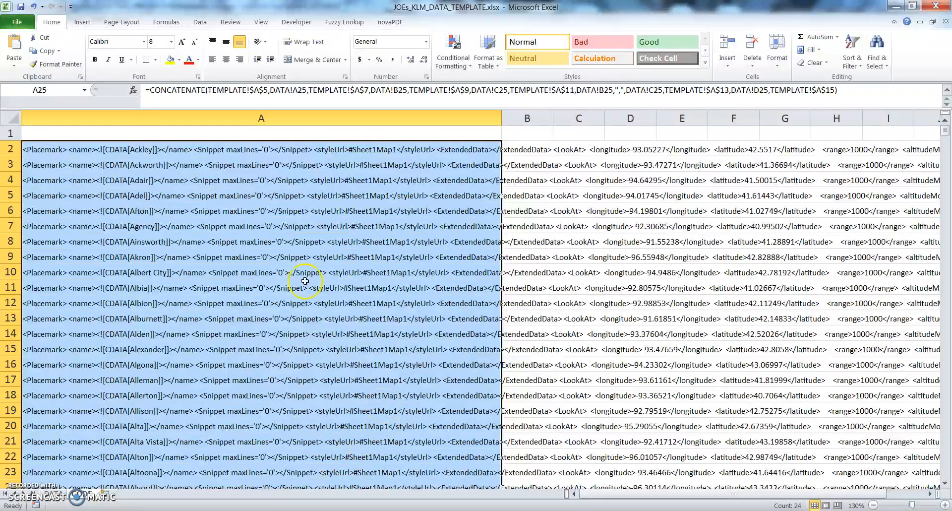
{"action": "mouse_move", "coordinate": [452, 182]}
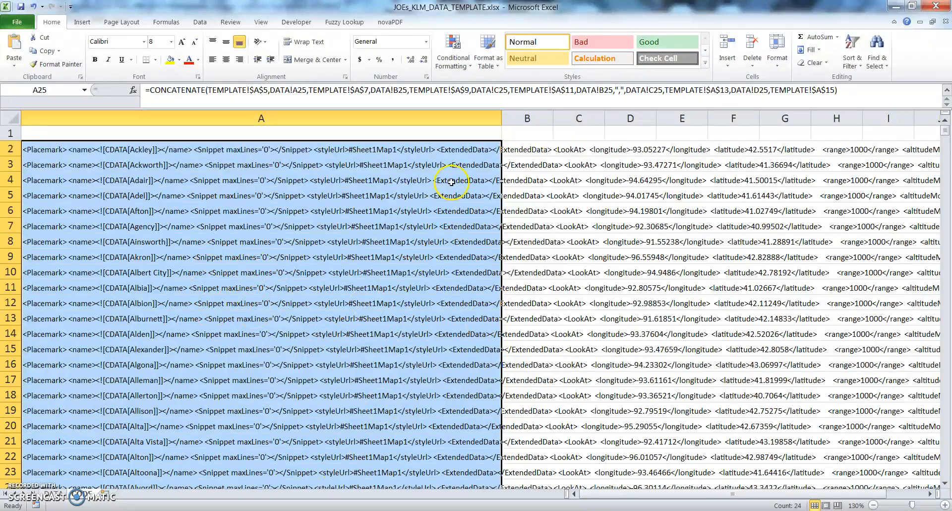
{"action": "mouse_move", "coordinate": [249, 293]}
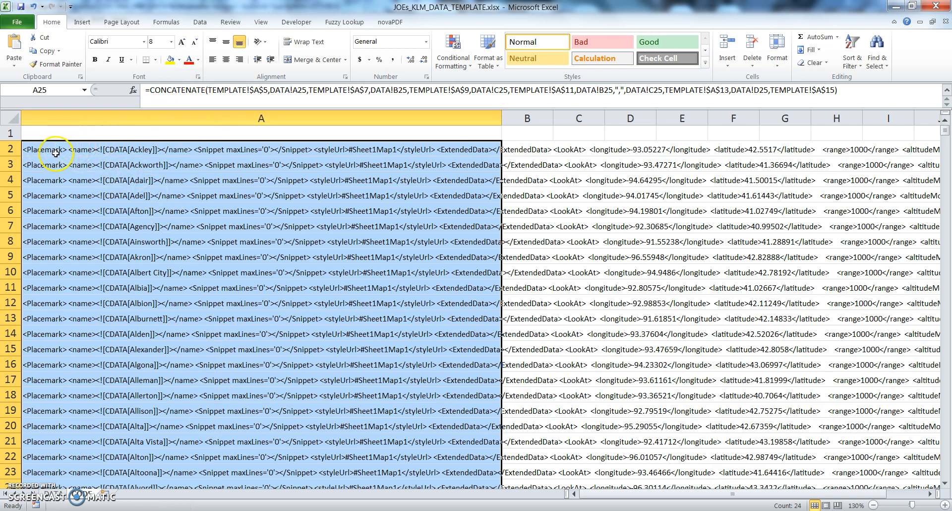
Unhide the TEMPLATE sheet via the sheet-tab Unhide option.
{"action": "right_click", "coordinate": [88, 493]}
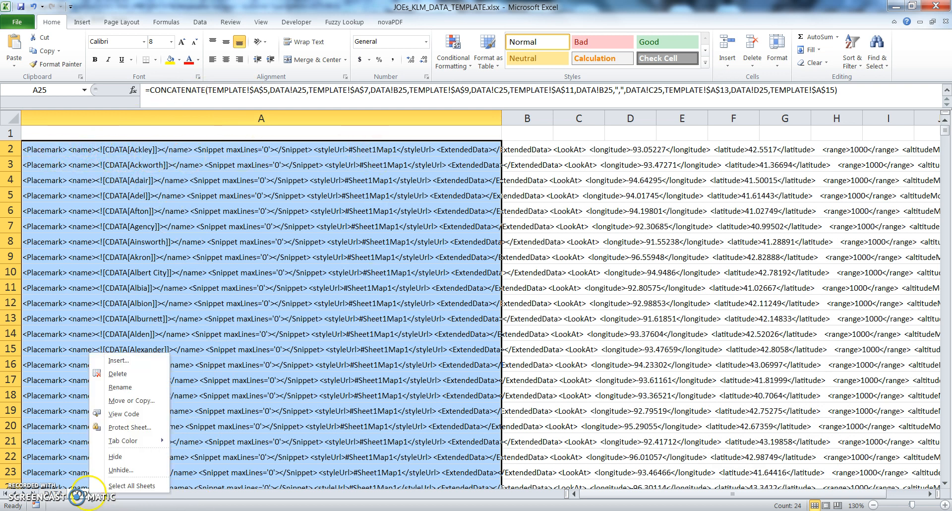
{"action": "left_click", "coordinate": [121, 469]}
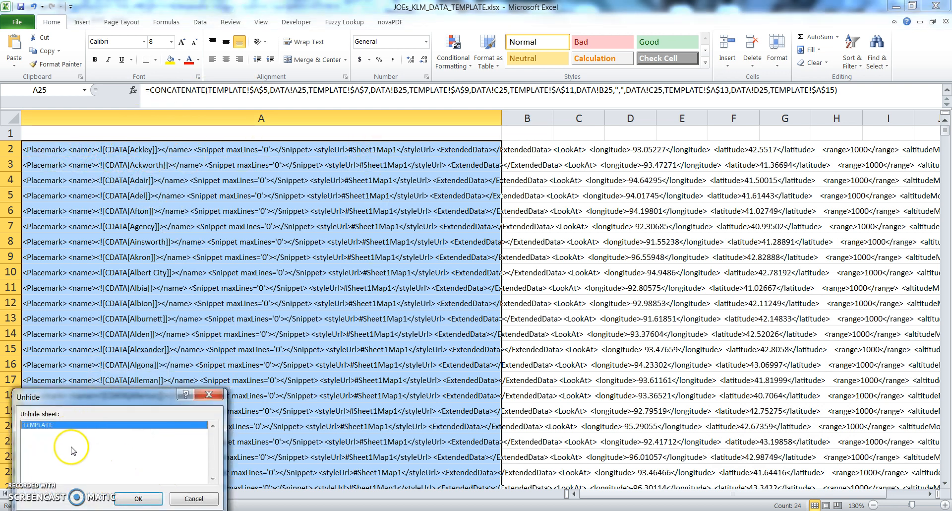
{"action": "left_click", "coordinate": [137, 498]}
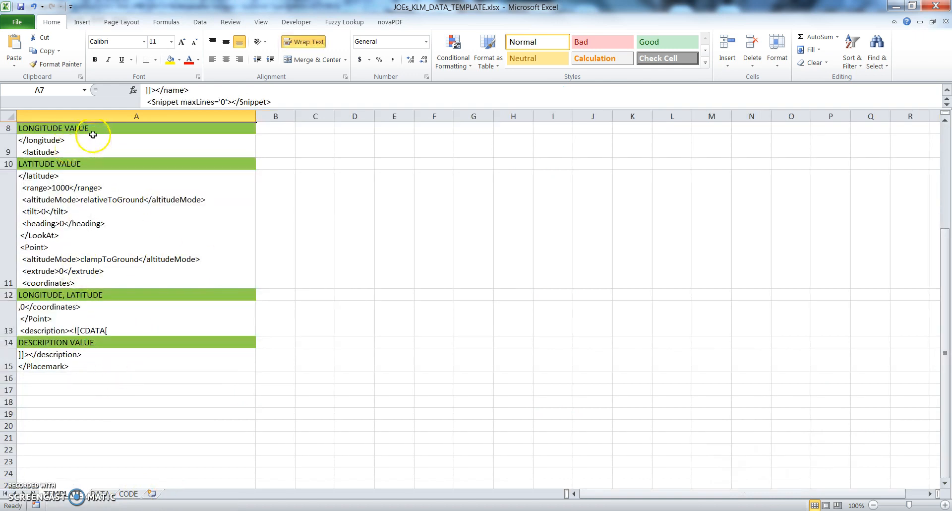
{"action": "mouse_move", "coordinate": [94, 165]}
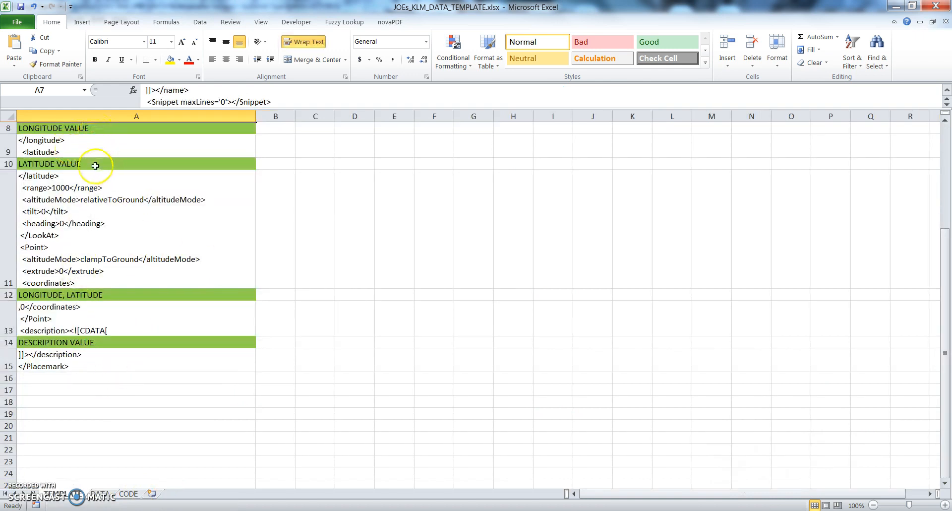
{"action": "mouse_move", "coordinate": [96, 295]}
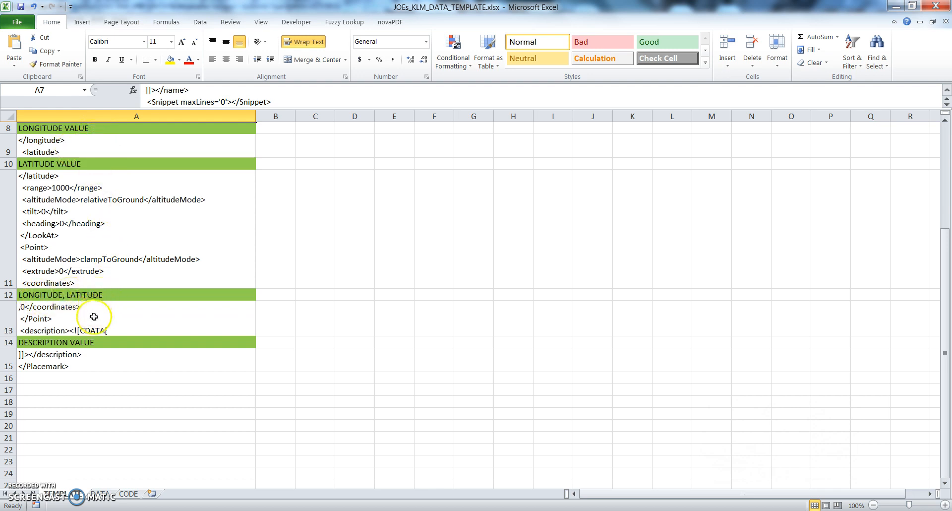
{"action": "mouse_move", "coordinate": [90, 377]}
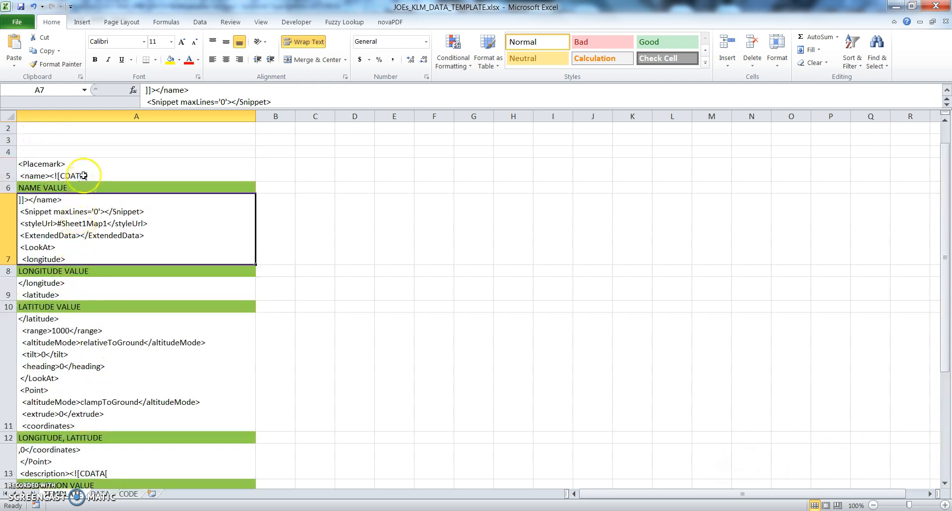
{"action": "mouse_move", "coordinate": [98, 165]}
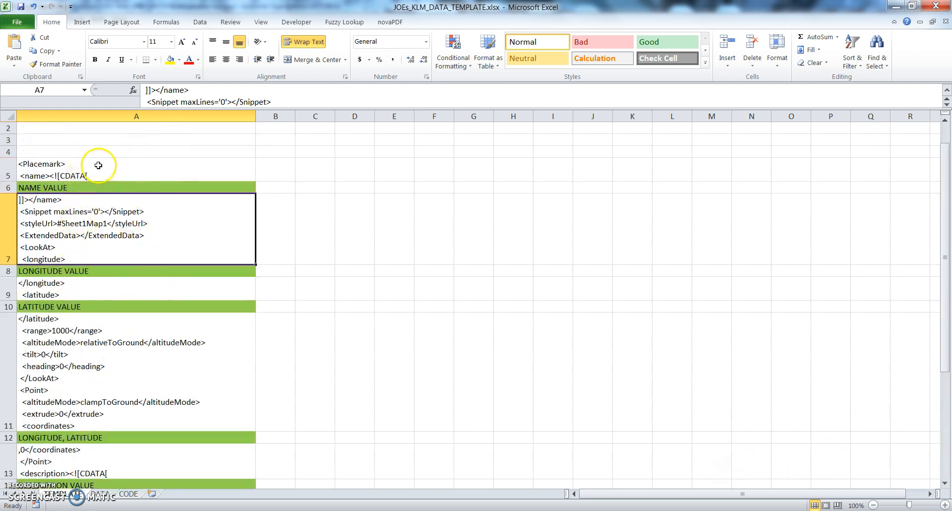
{"action": "mouse_move", "coordinate": [171, 378]}
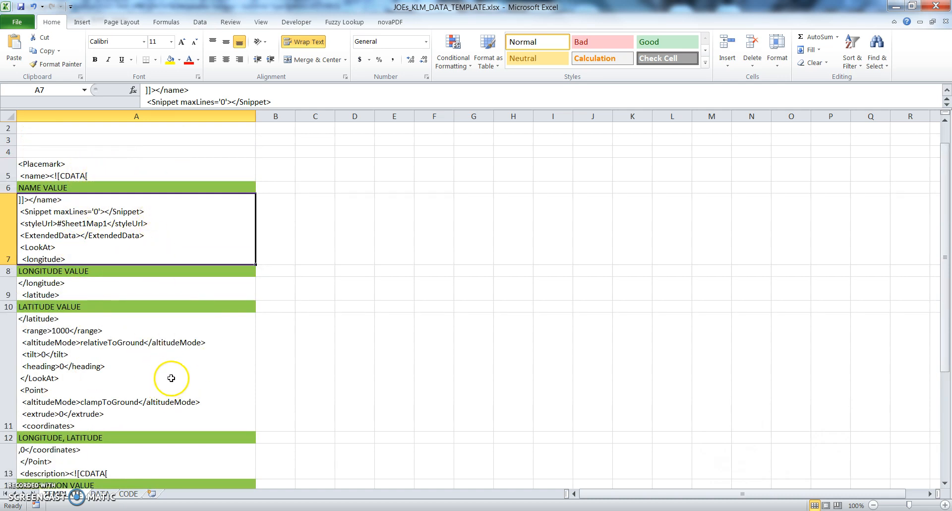
{"action": "mouse_move", "coordinate": [163, 377]}
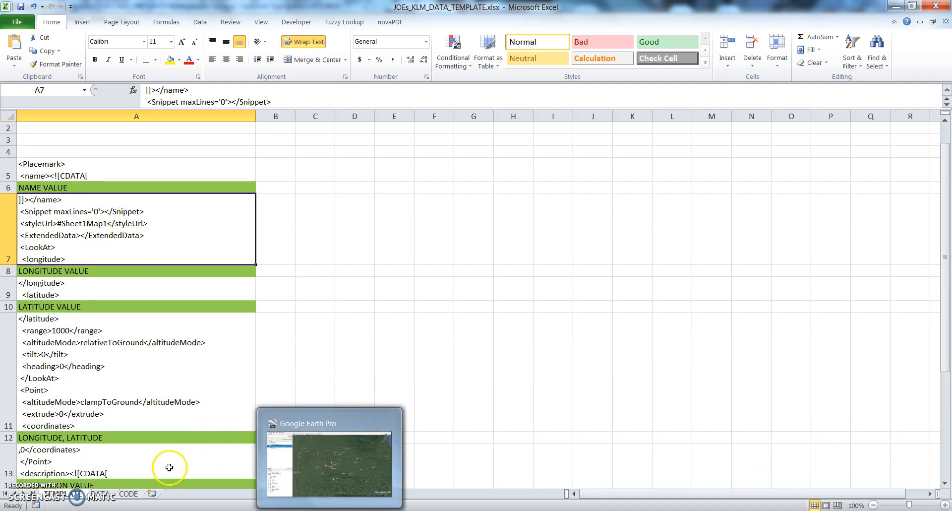
Open the TEMPLATE sheet tab's context menu on the way to the DATA sheet.
{"action": "right_click", "coordinate": [58, 496]}
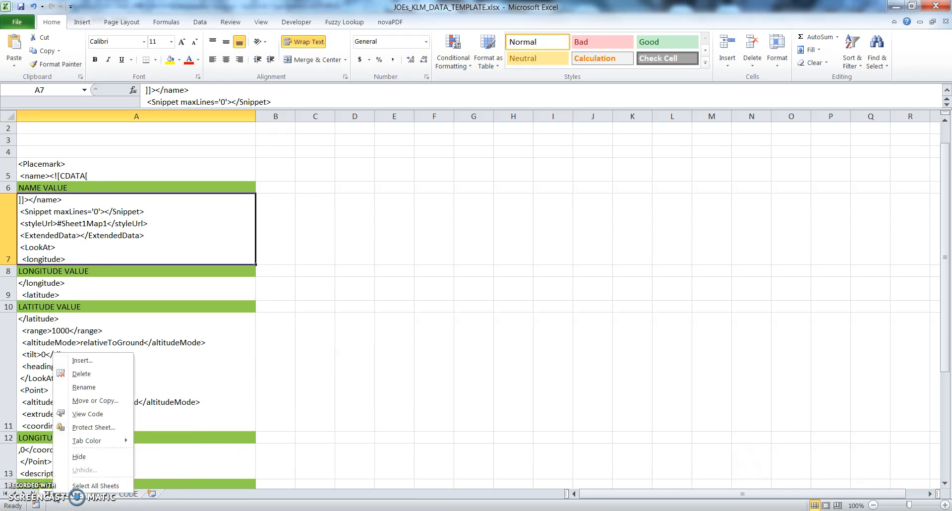
{"action": "mouse_move", "coordinate": [80, 456]}
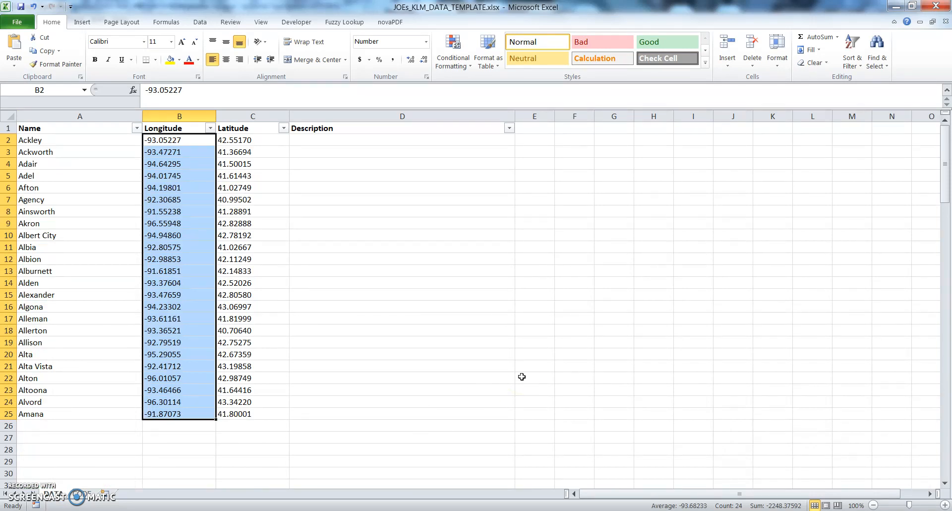
{"action": "mouse_move", "coordinate": [387, 354]}
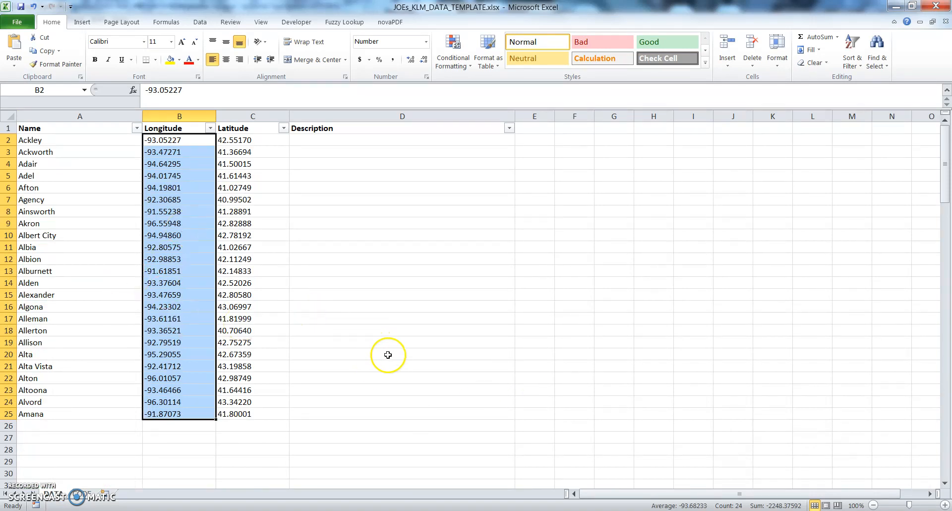
{"action": "mouse_move", "coordinate": [365, 445]}
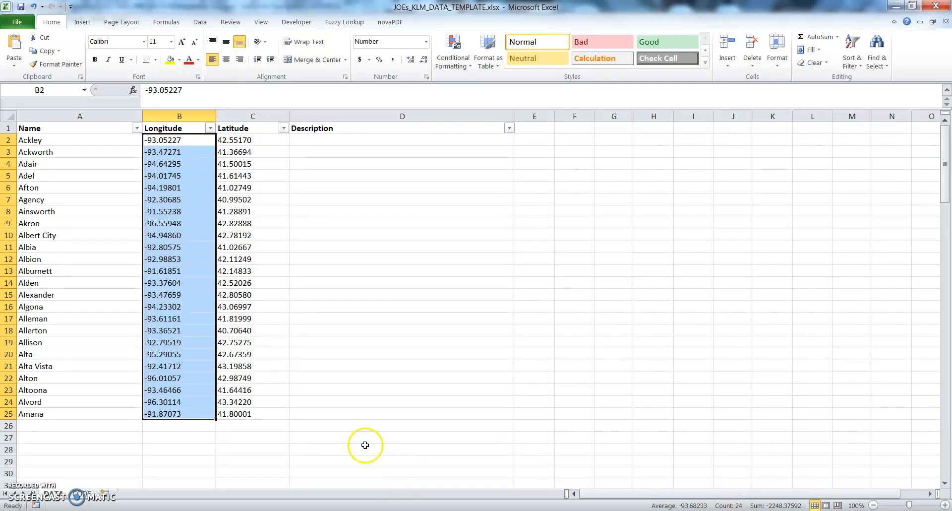
{"action": "mouse_move", "coordinate": [360, 458]}
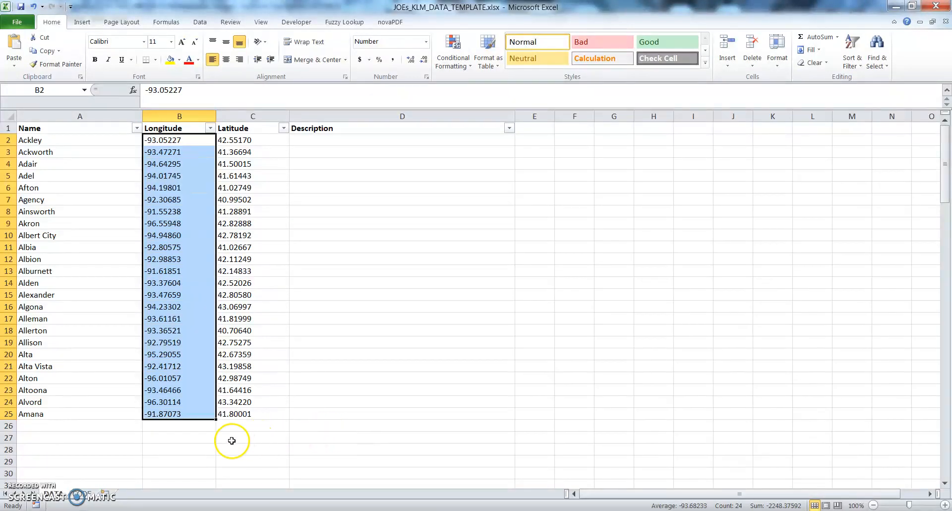
{"action": "mouse_move", "coordinate": [288, 428]}
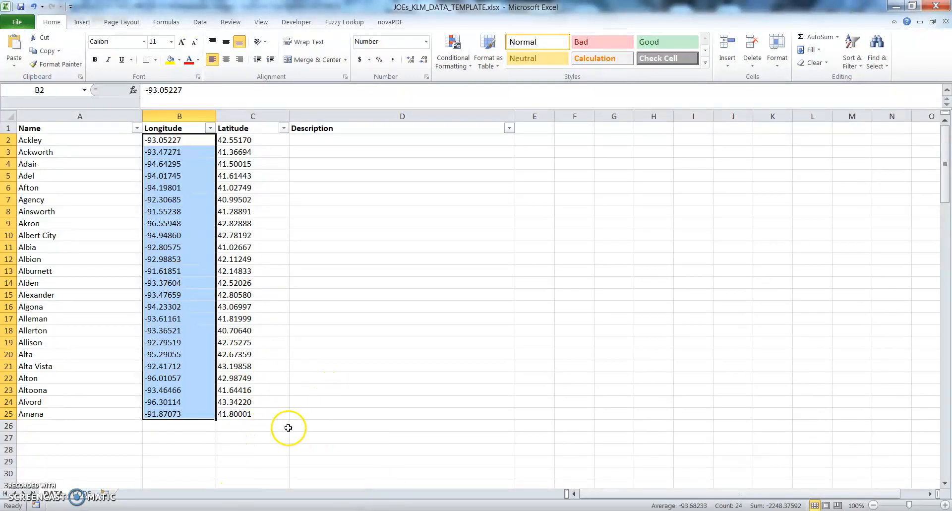